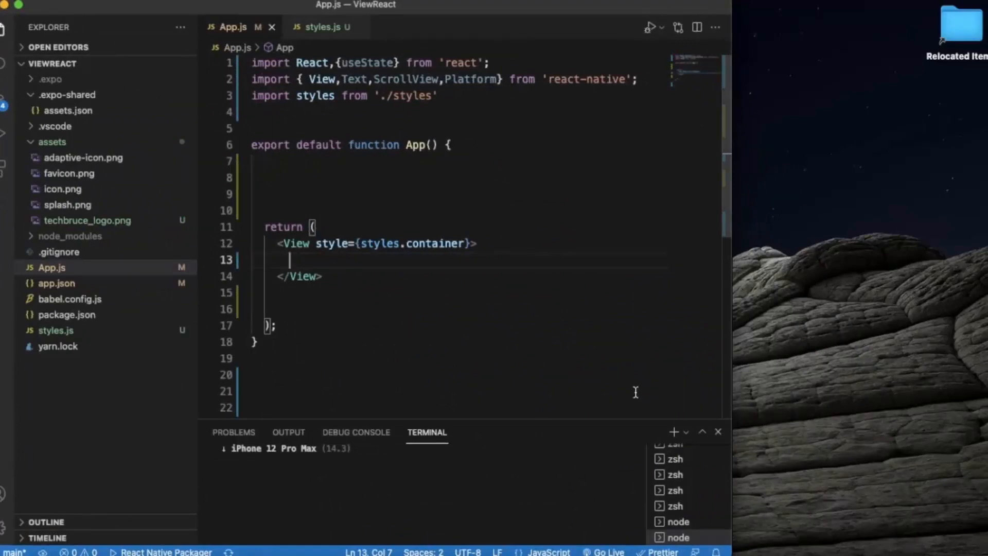
mouse_move(825, 539)
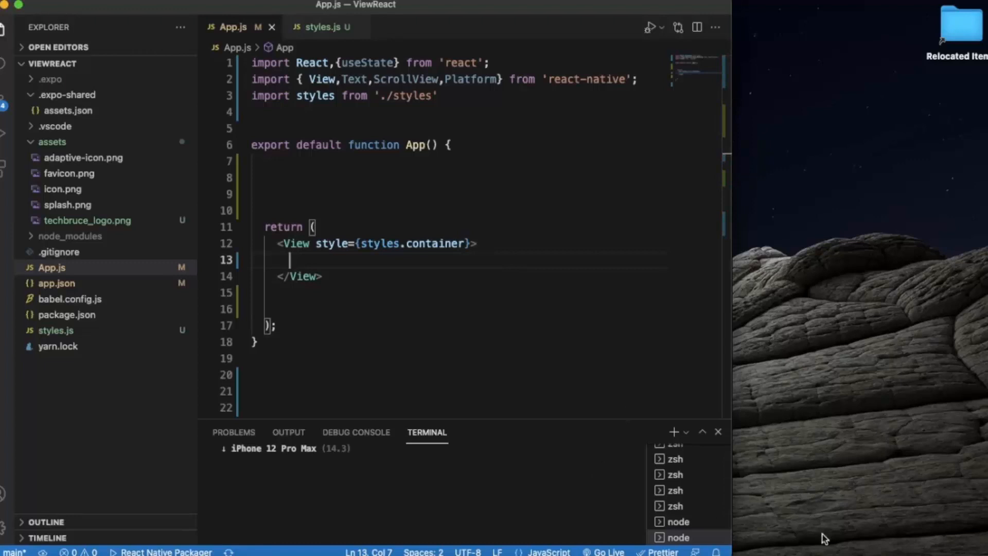
mouse_move(851, 550)
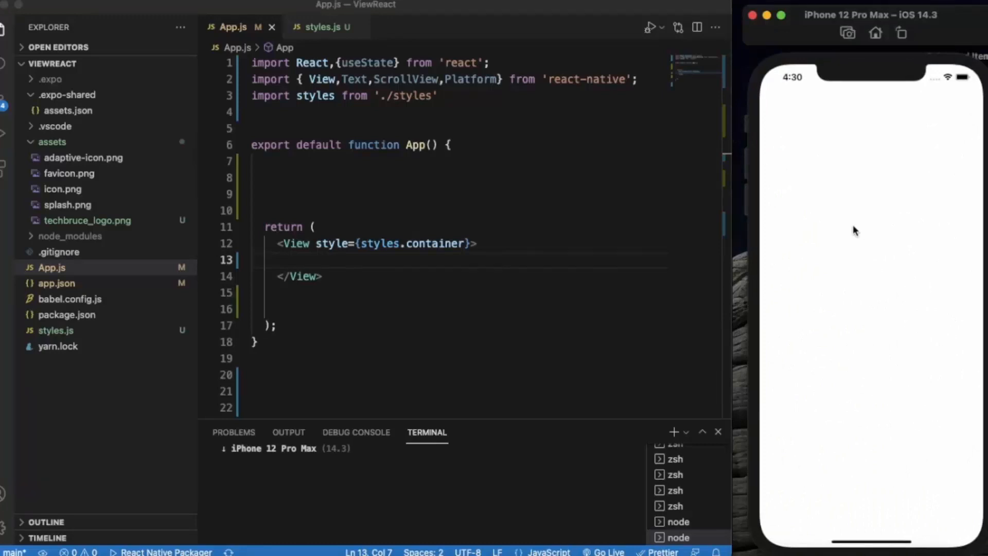
mouse_move(854, 477)
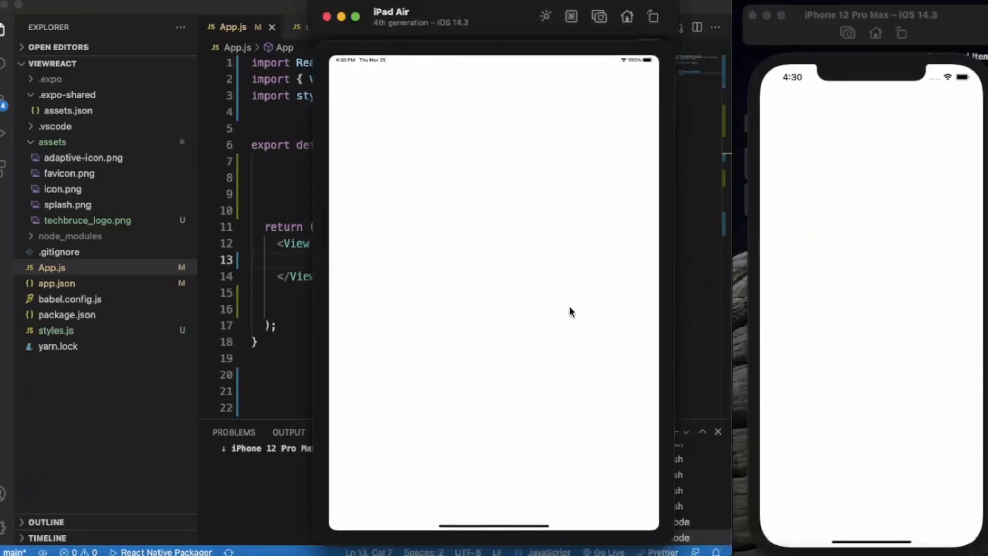
mouse_move(482, 170)
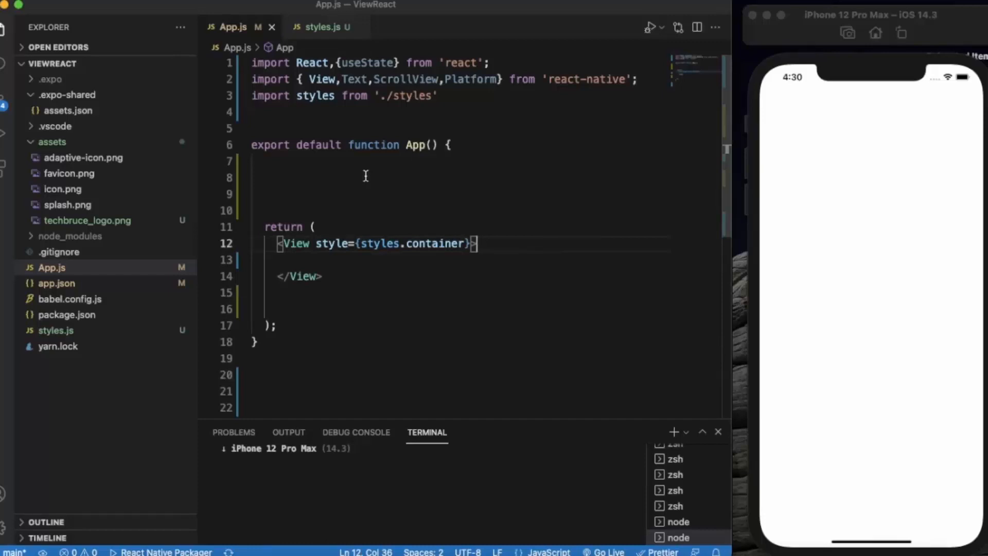
mouse_move(339, 177)
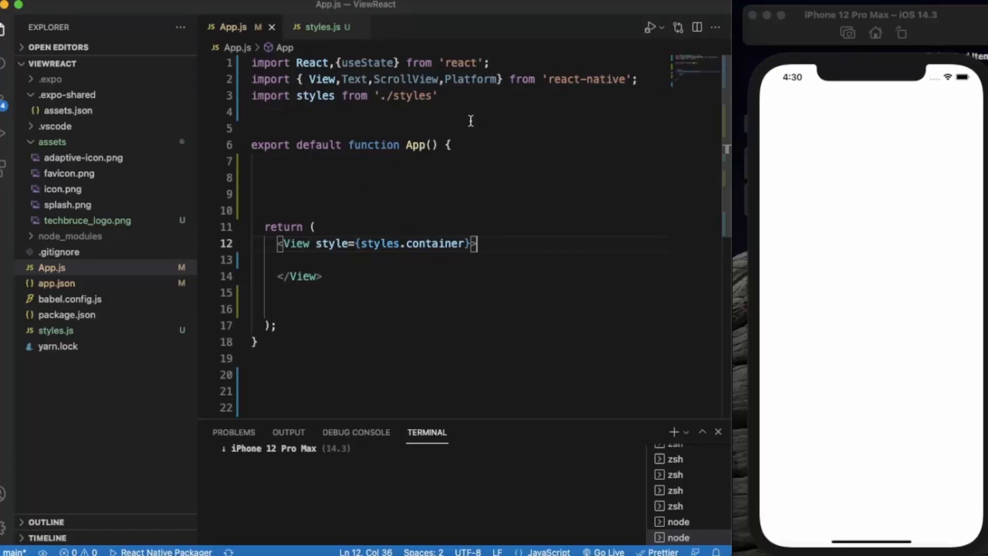
mouse_move(478, 80)
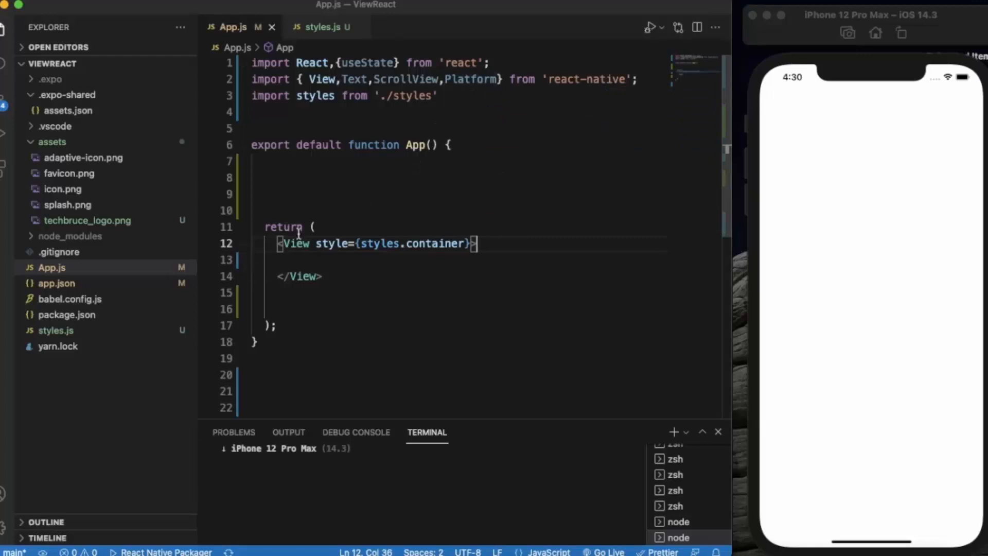
Inside the View, add an 'OS' label and a styles.value Text showing {Platform.OS}
click(289, 260)
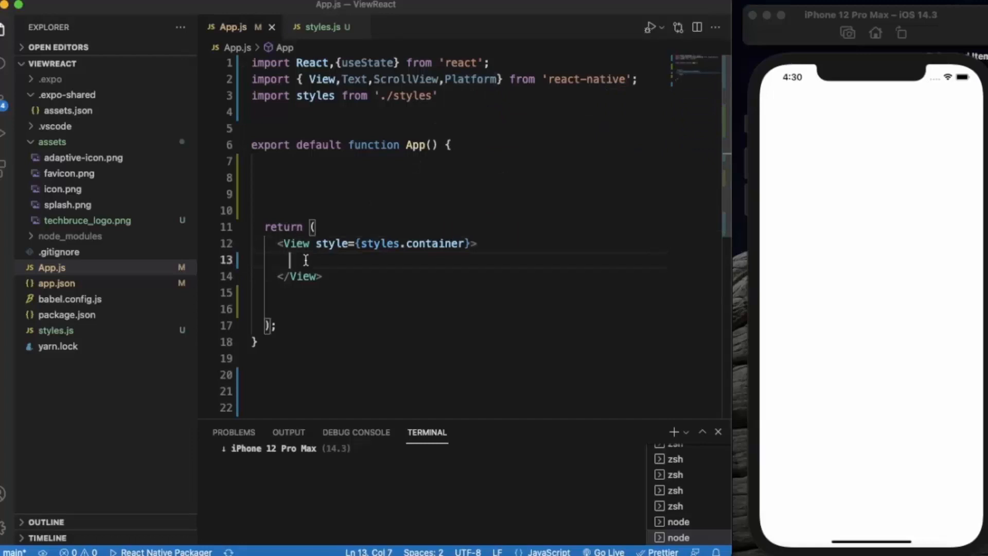
text(<T)
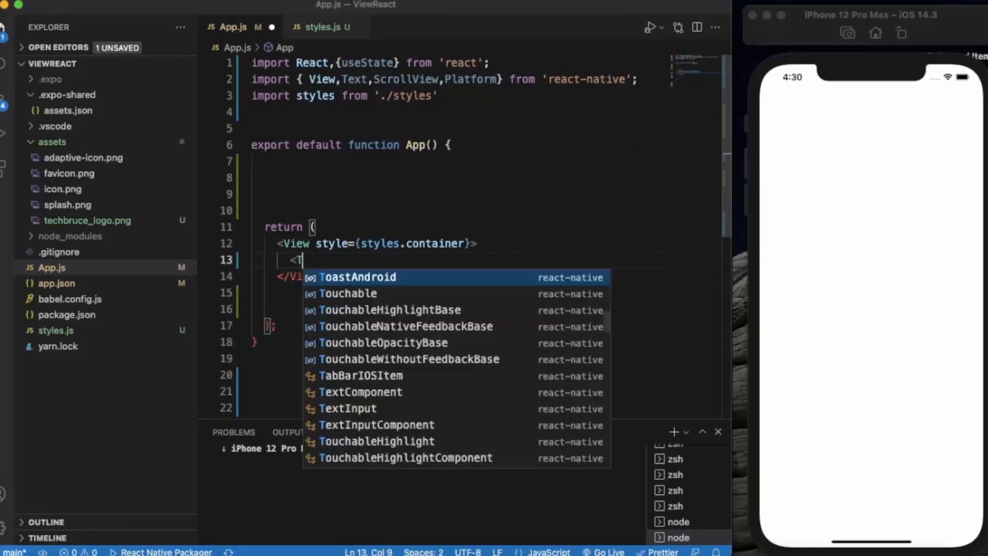
text(ext>OS</Text>)
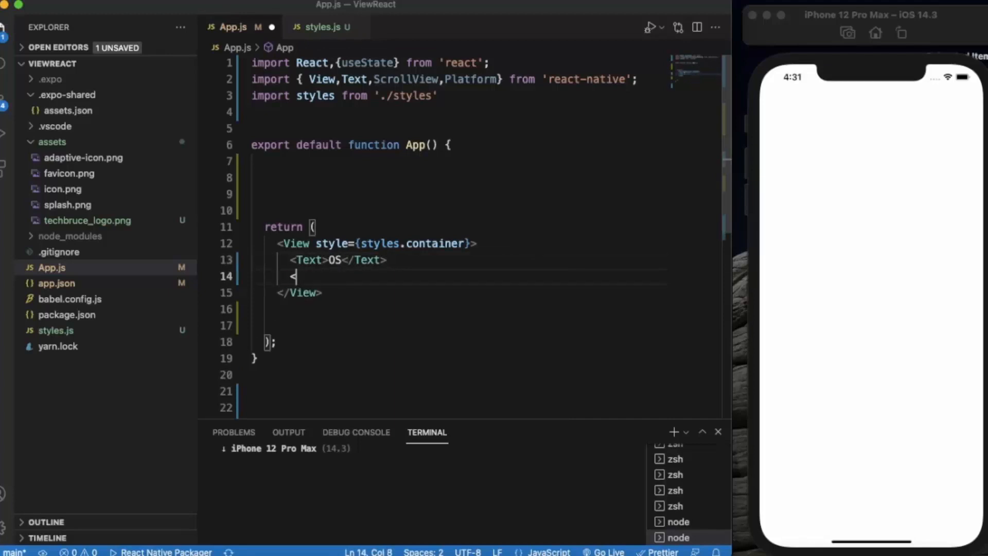
text(Text></Text>)
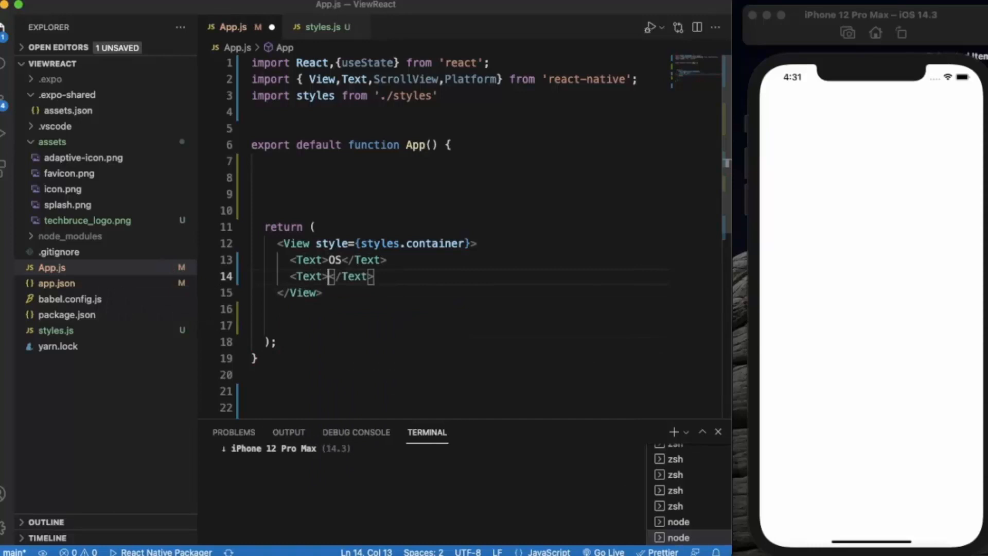
text({})
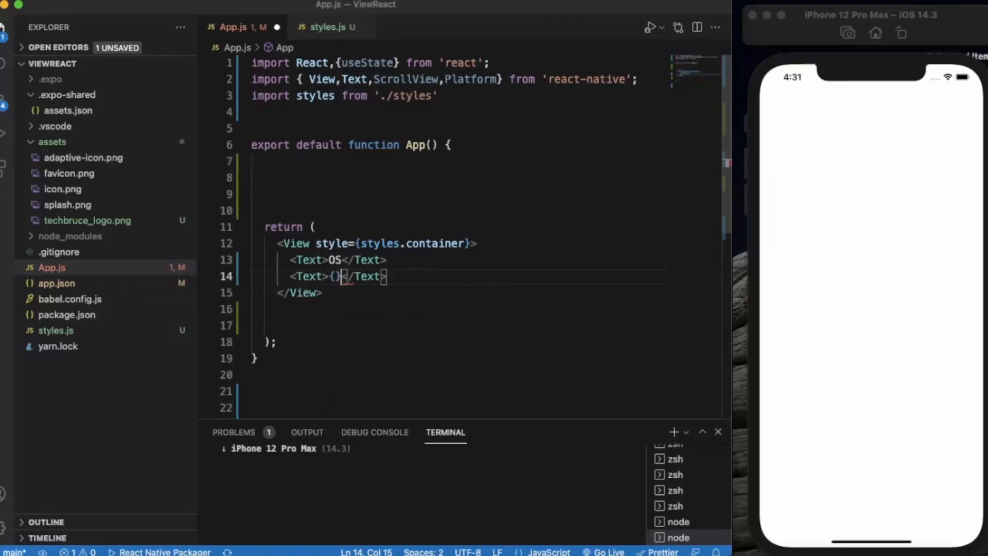
text(Platform)
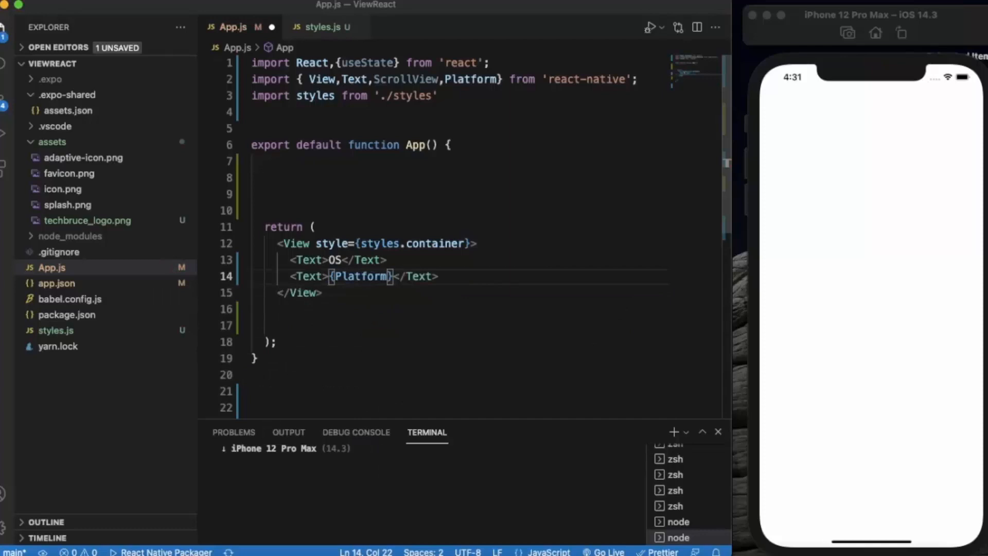
text(.value})
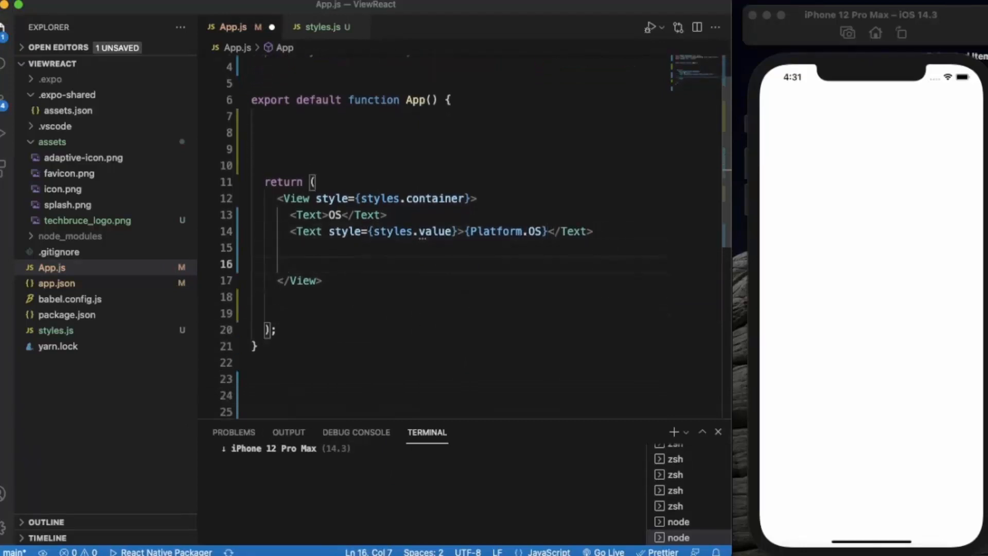
Add an 'OS Version' label Text element
text(<)
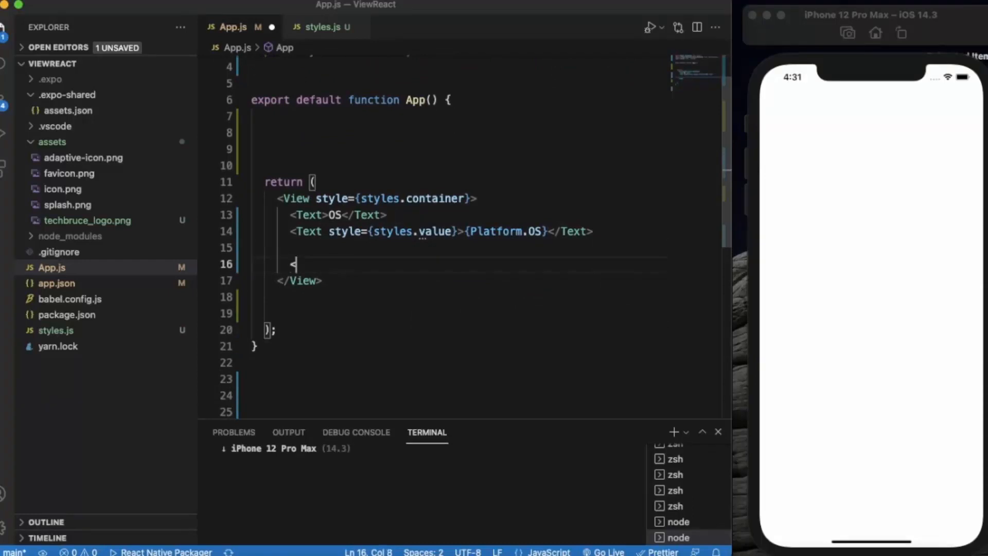
text(Text></Text>)
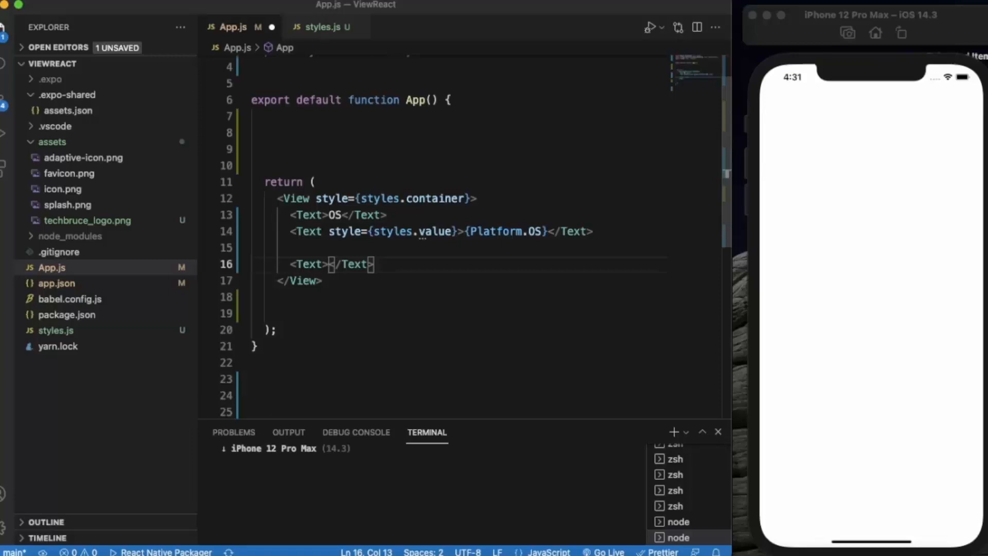
text(OS Vers)
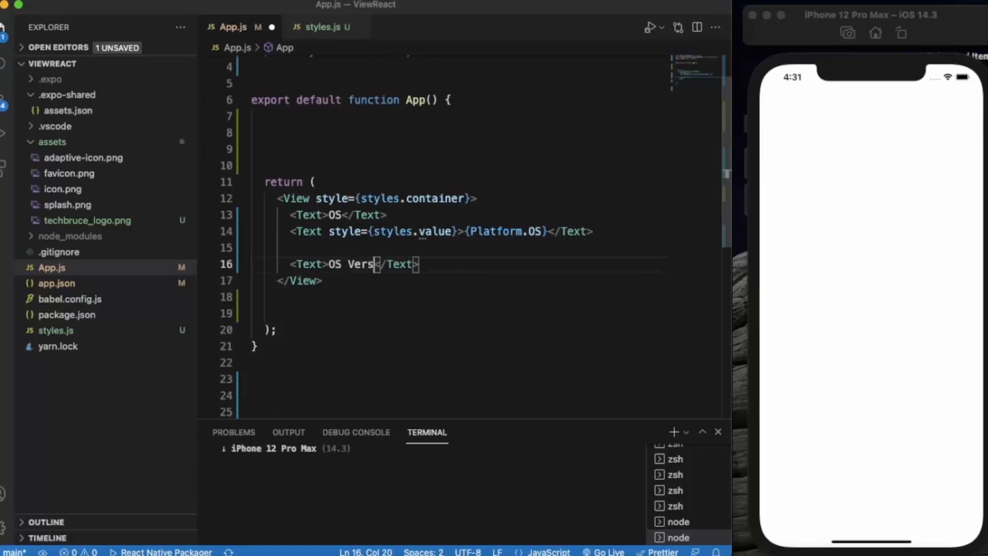
text(ion)
text(<)
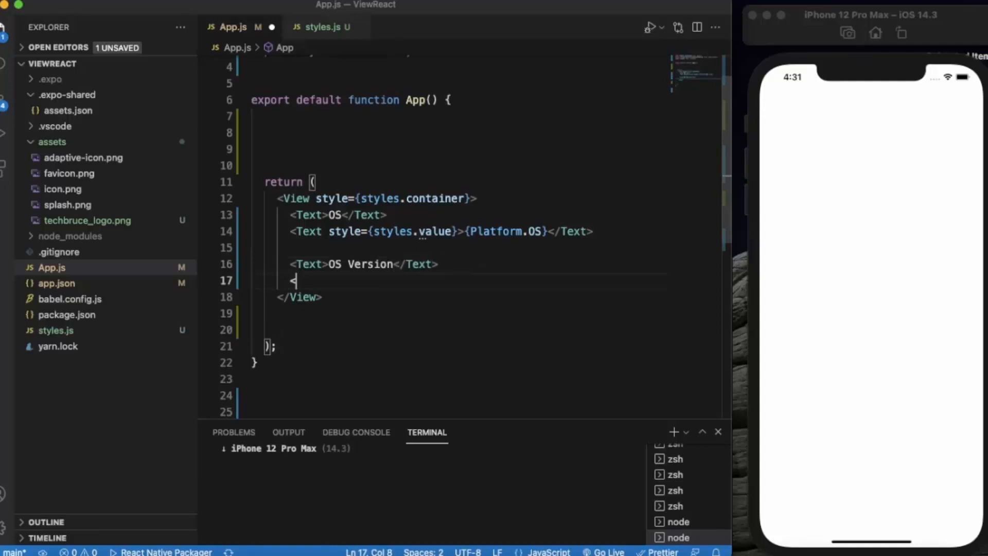
text(Text>)
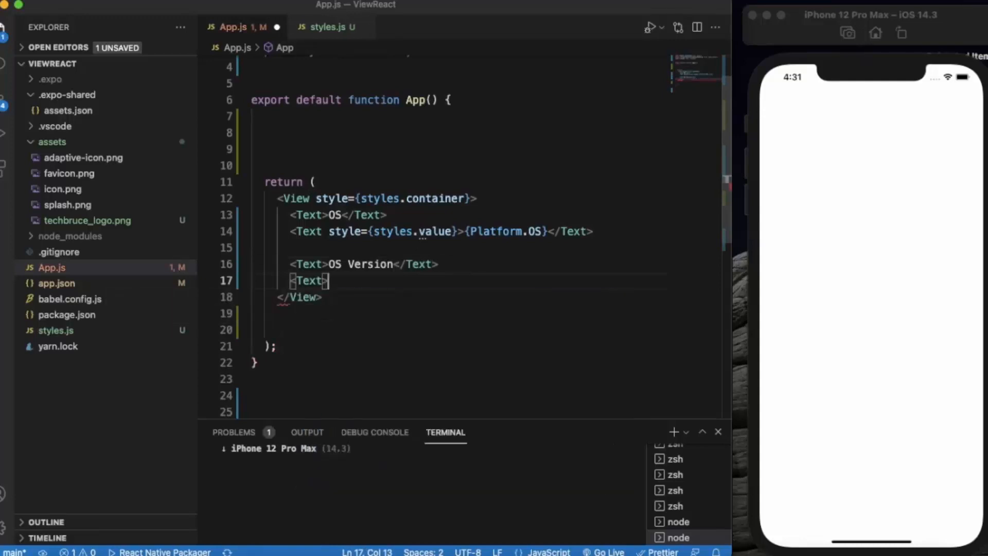
Add a styles.value Text displaying {Platform.Version}, with a new line below
text({}</Text>)
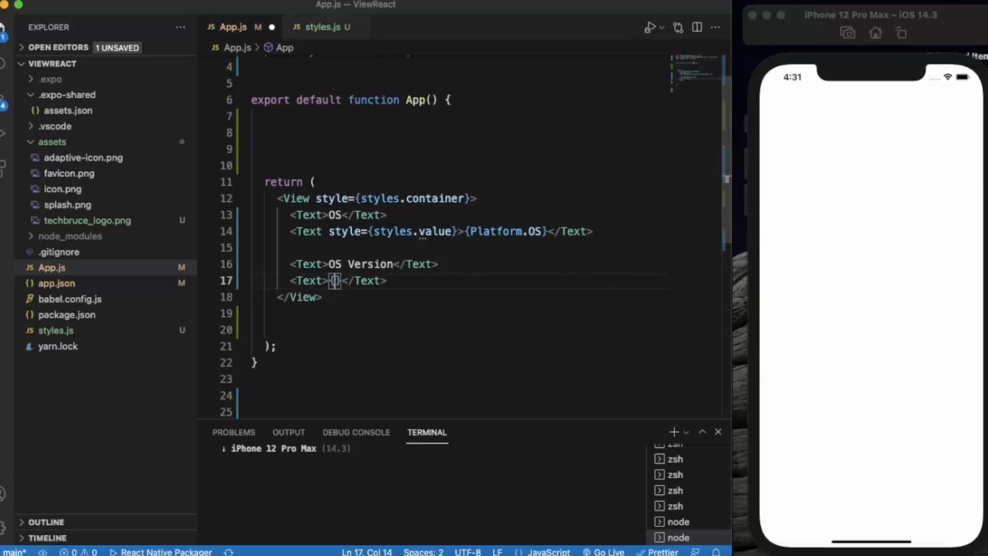
text(Platform)
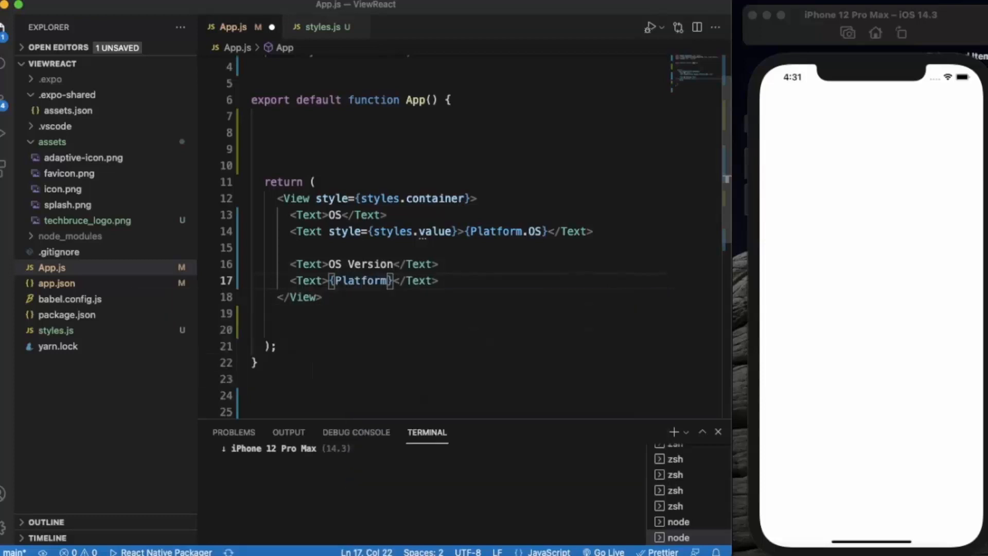
text(.)
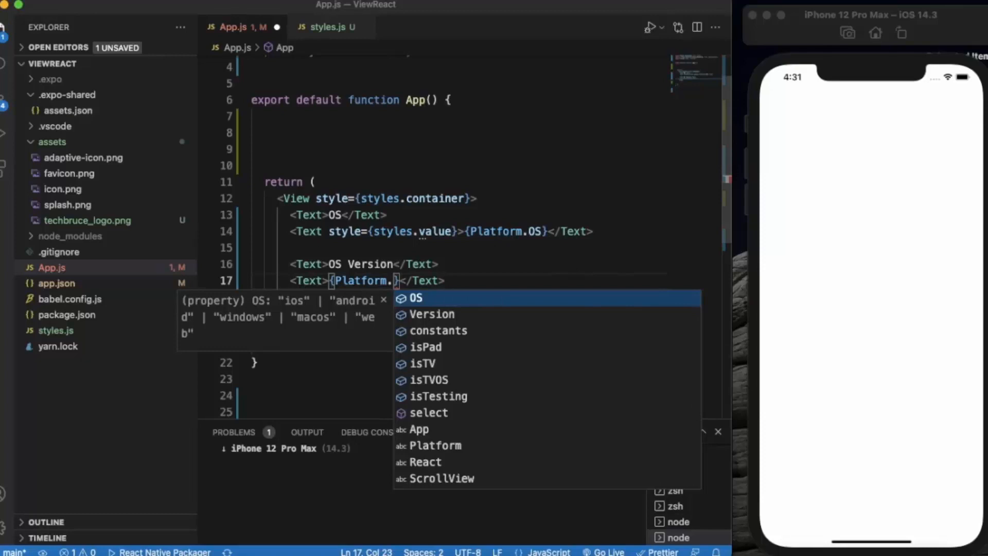
click(432, 314)
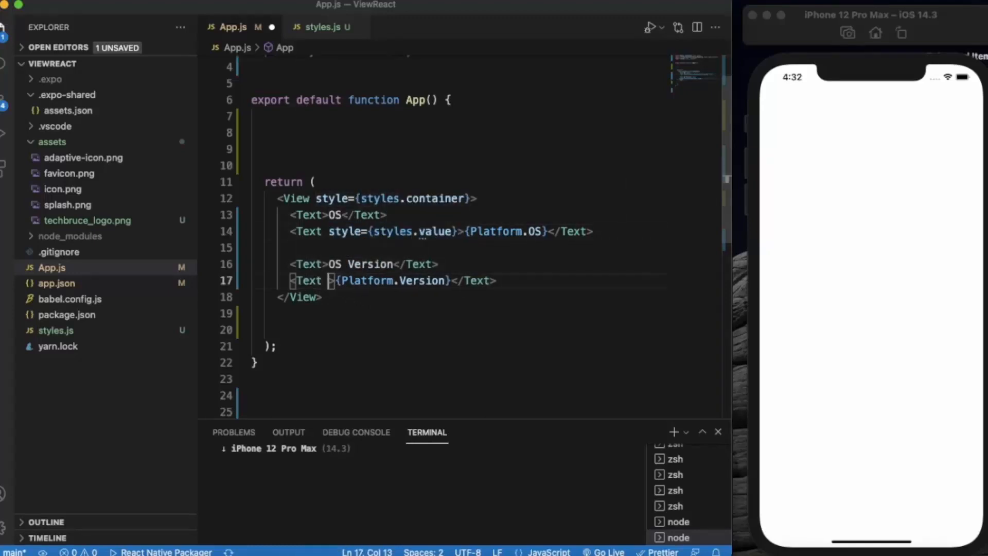
text(style={styles.value})
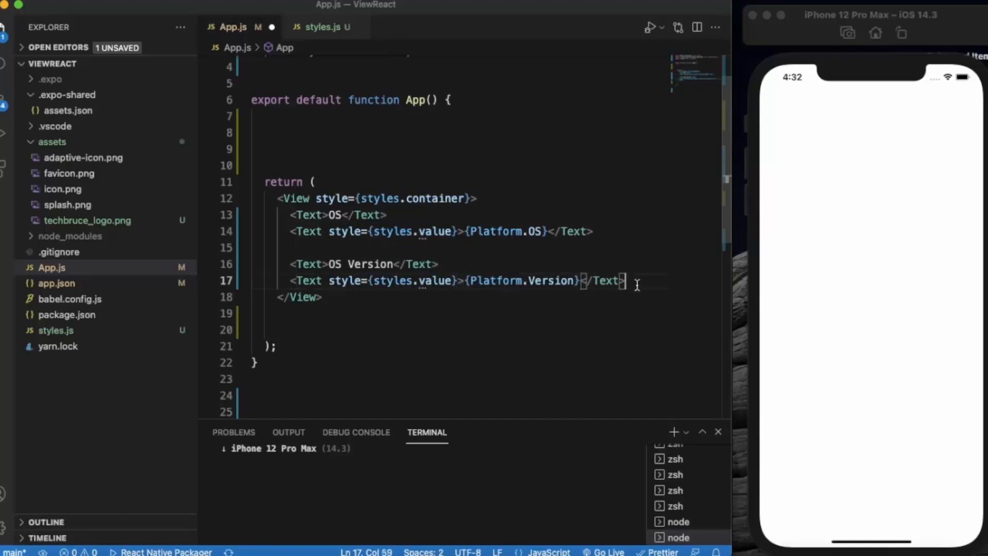
key(Enter)
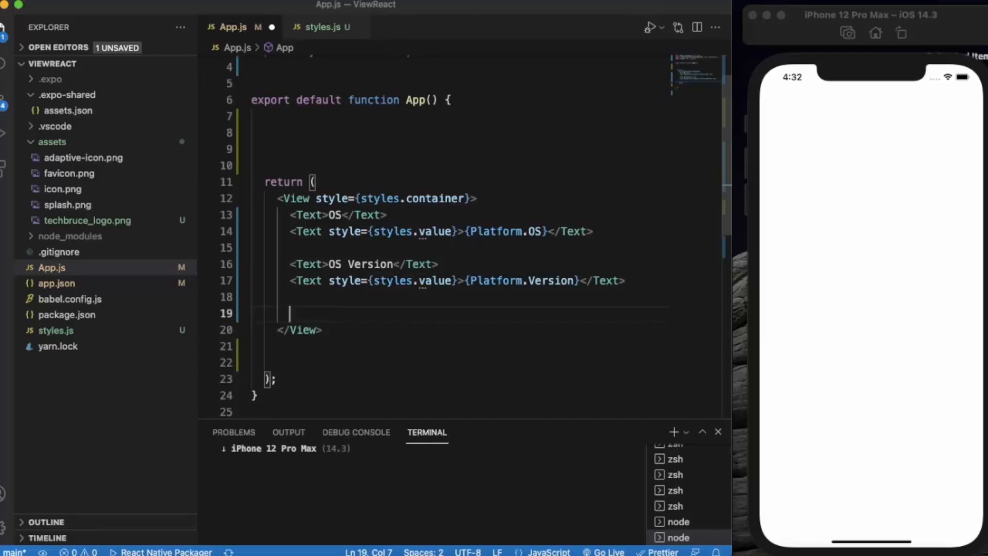
Add an 'isTV' label and a styles.value element showing {Platform.isTV.toString()}
text(<T)
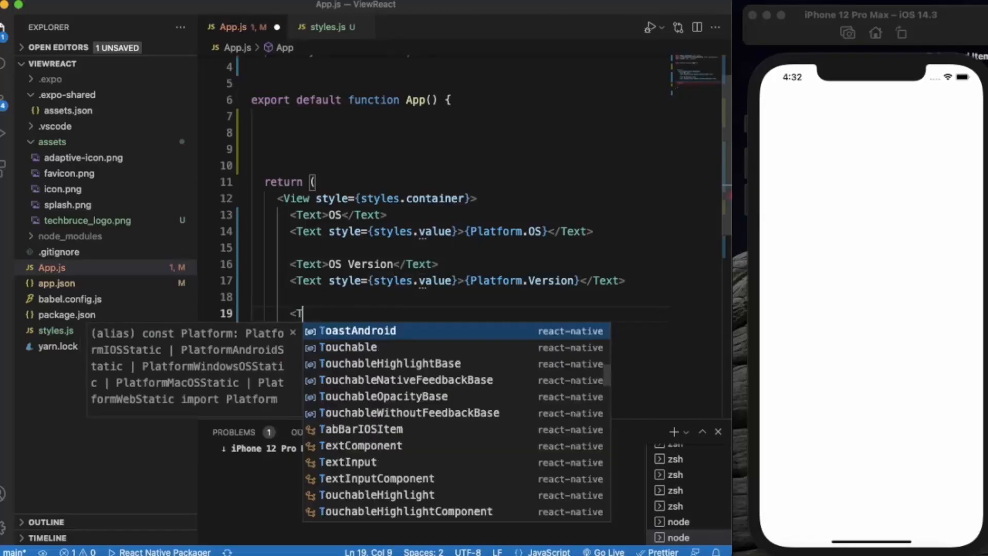
text(ext>isTV</Text>)
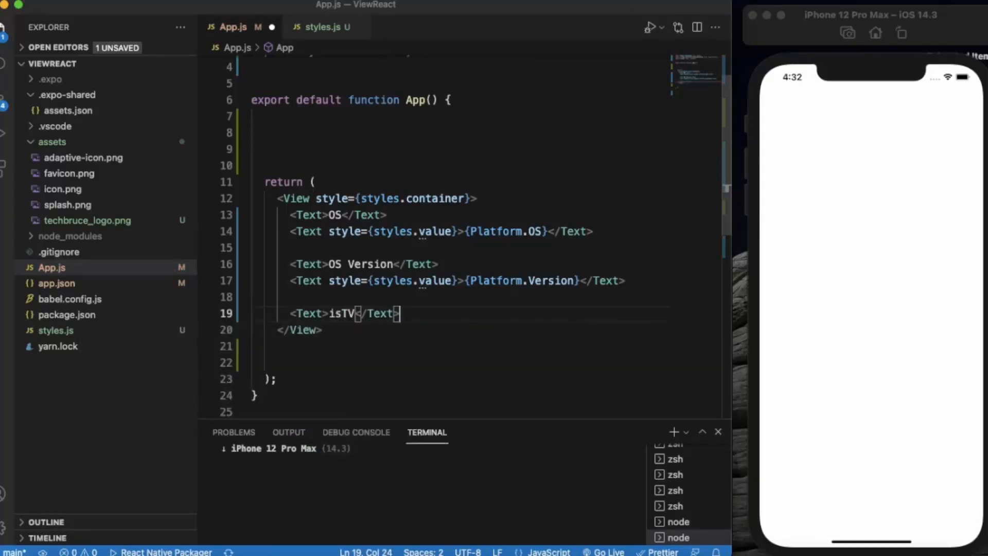
text(<)
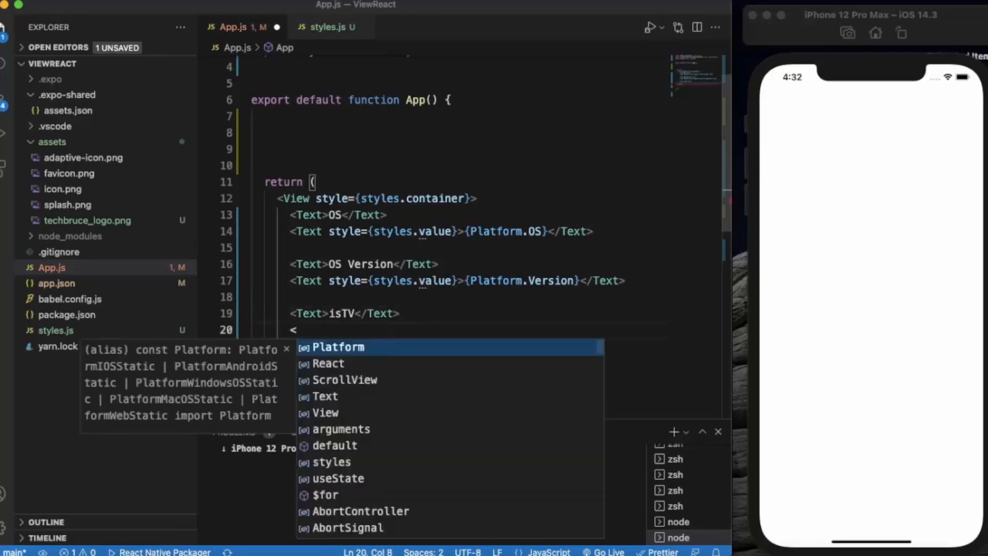
text(Taxt)
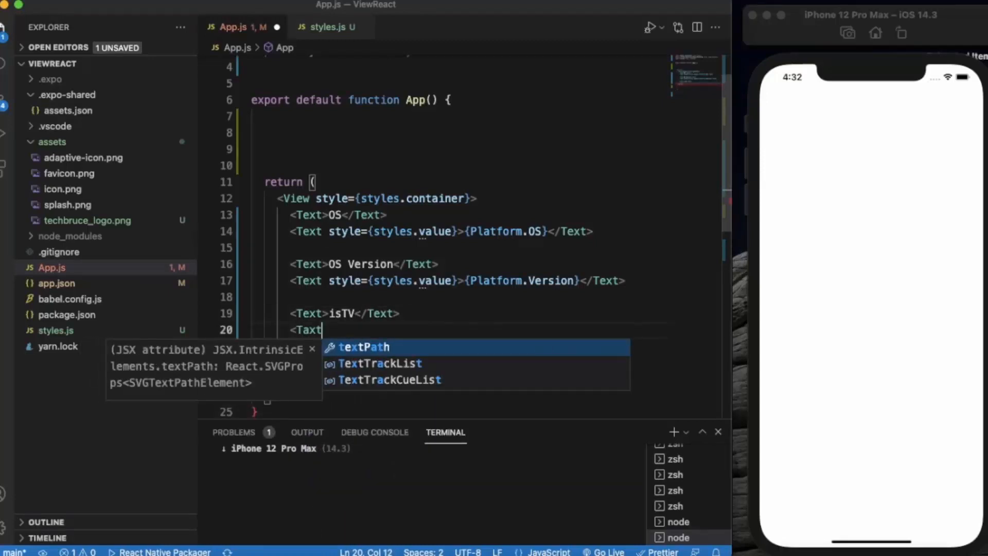
text(style={styles.value}>{</Taxt>)
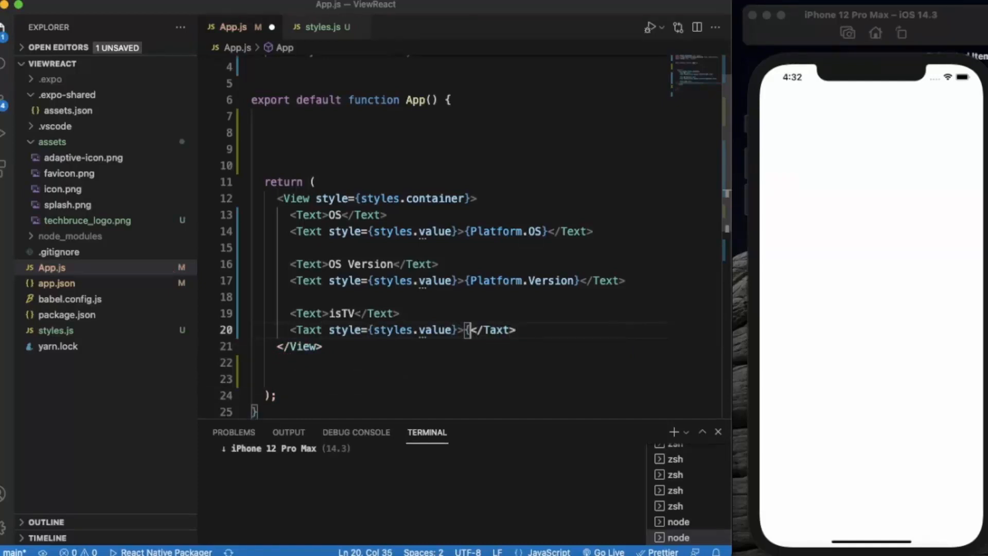
text(Platform.})
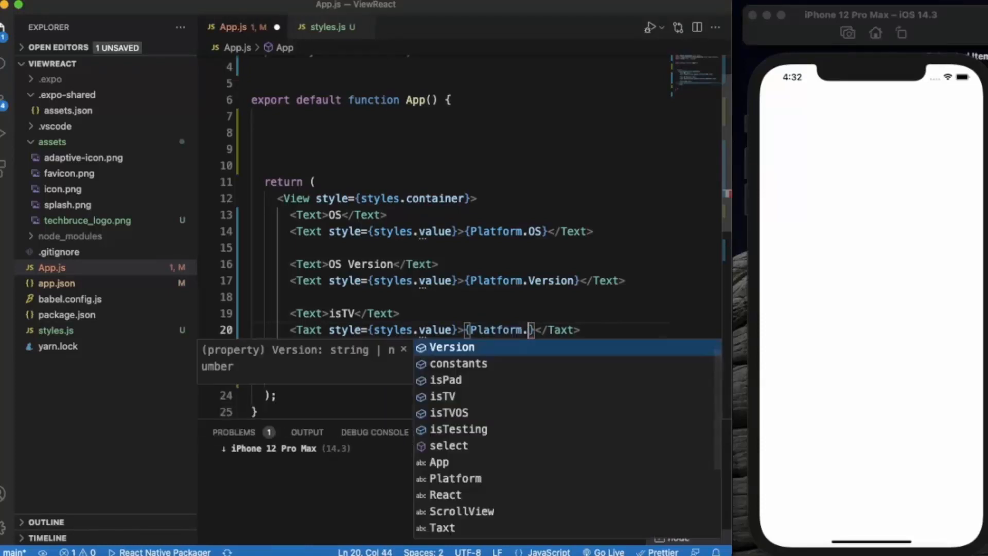
text(isTV)
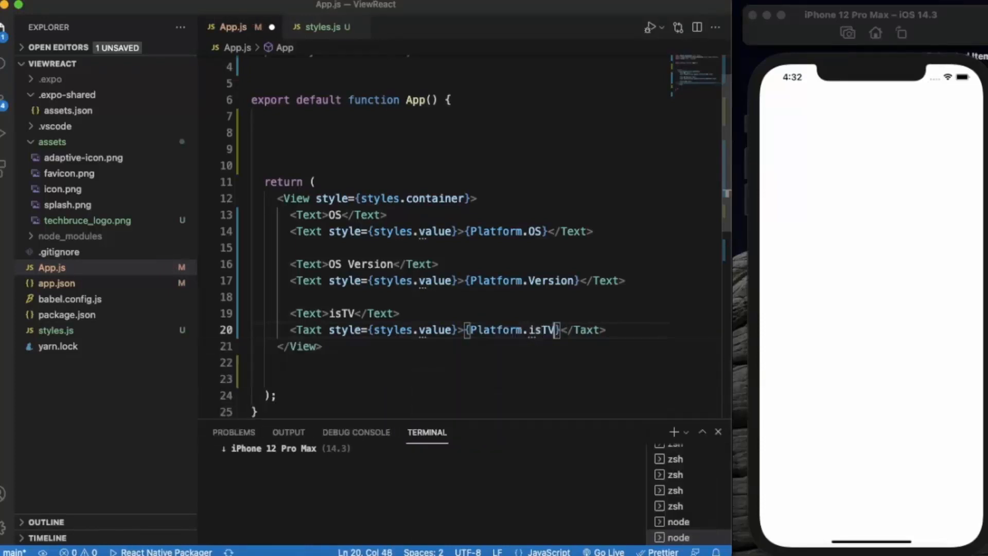
text(.)
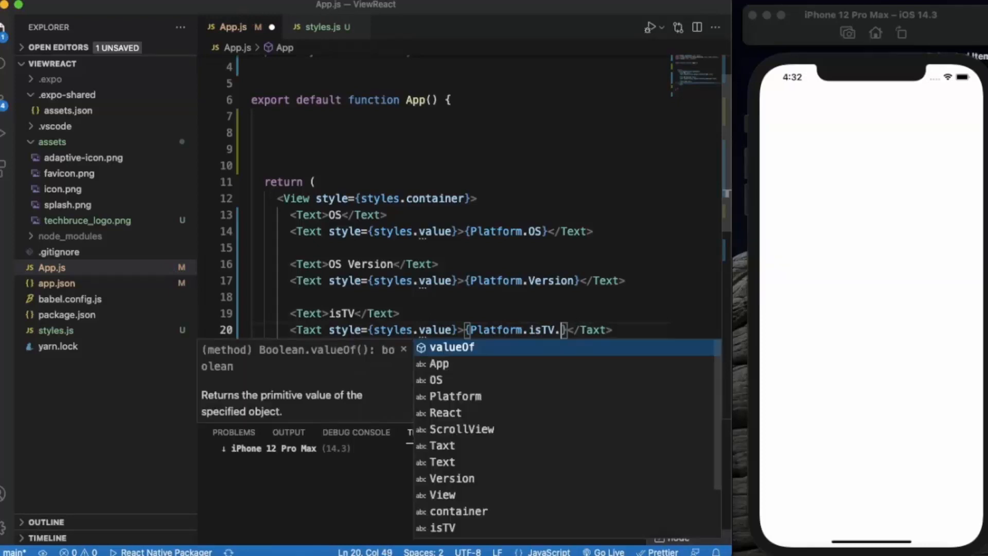
text(toString()
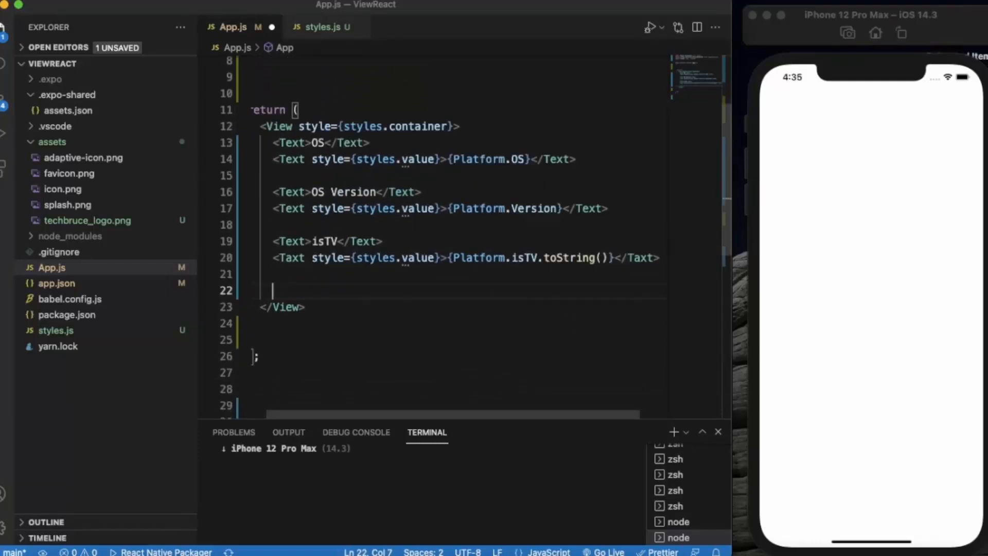
text(<)
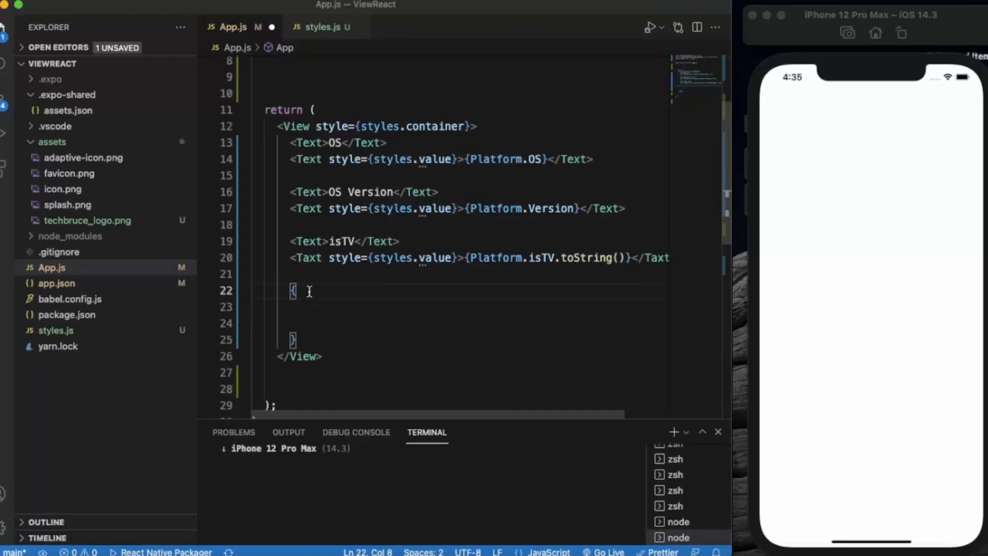
Start an iOS-only fragment {Platform.OS==='ios' && <>} containing an 'isPad' label
text(Platform)
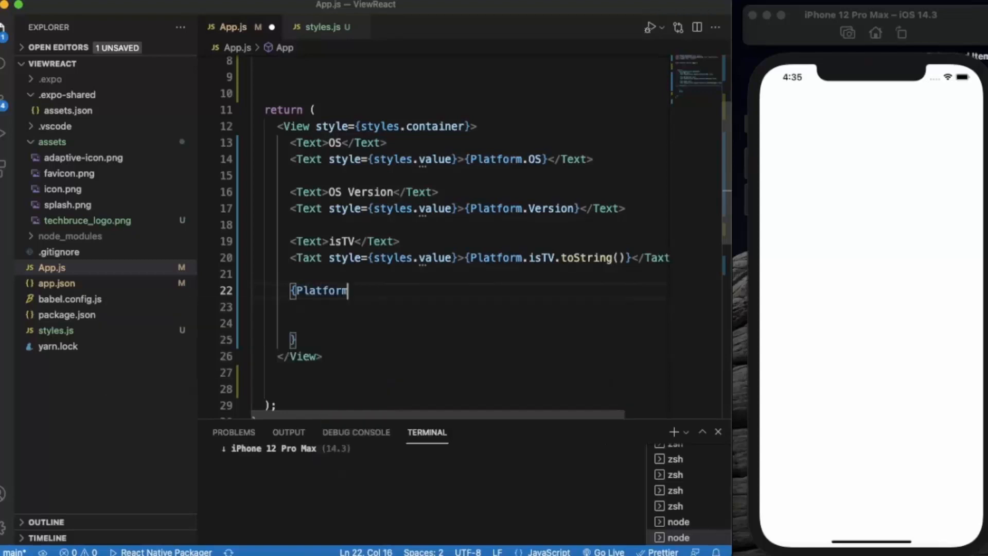
text(.OS===')
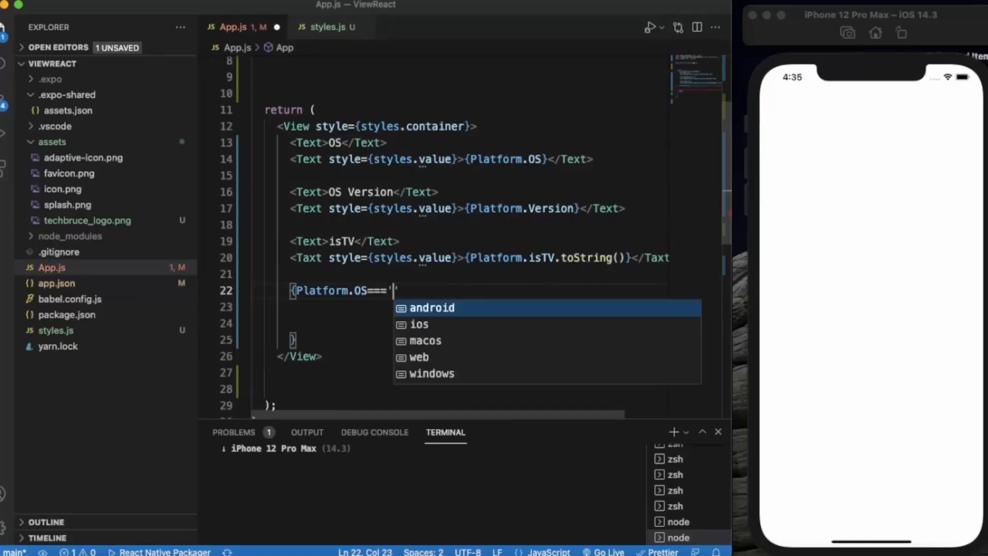
text(ios)
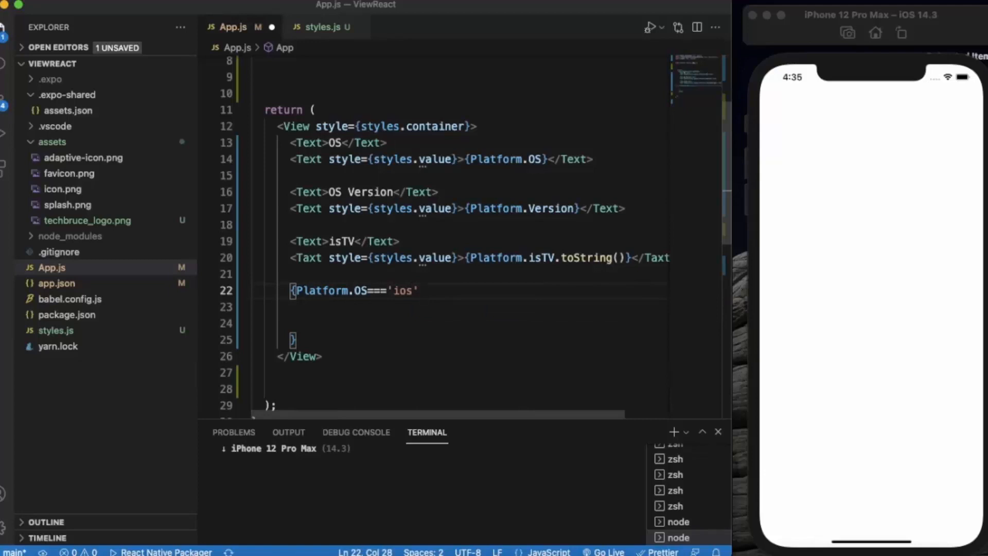
text(&&)
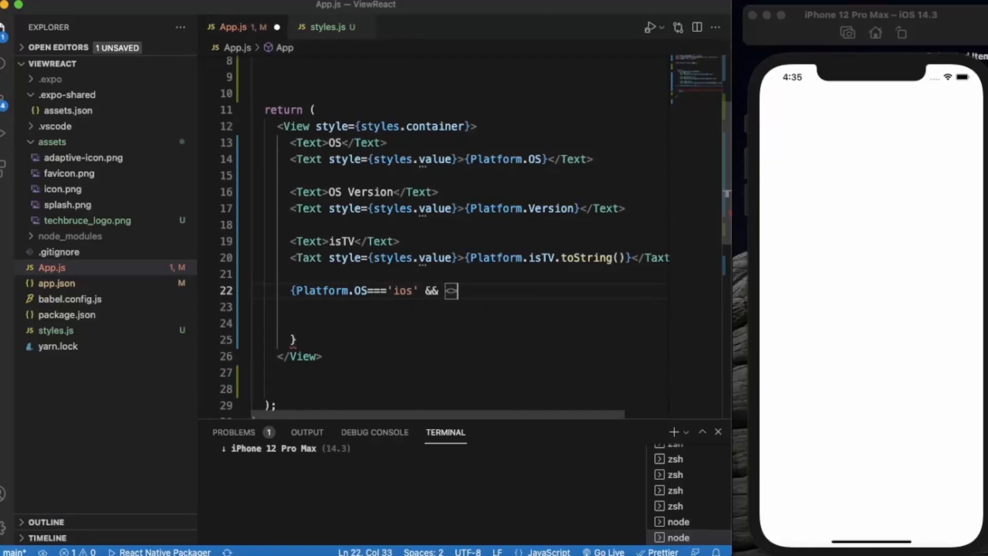
text(<>)
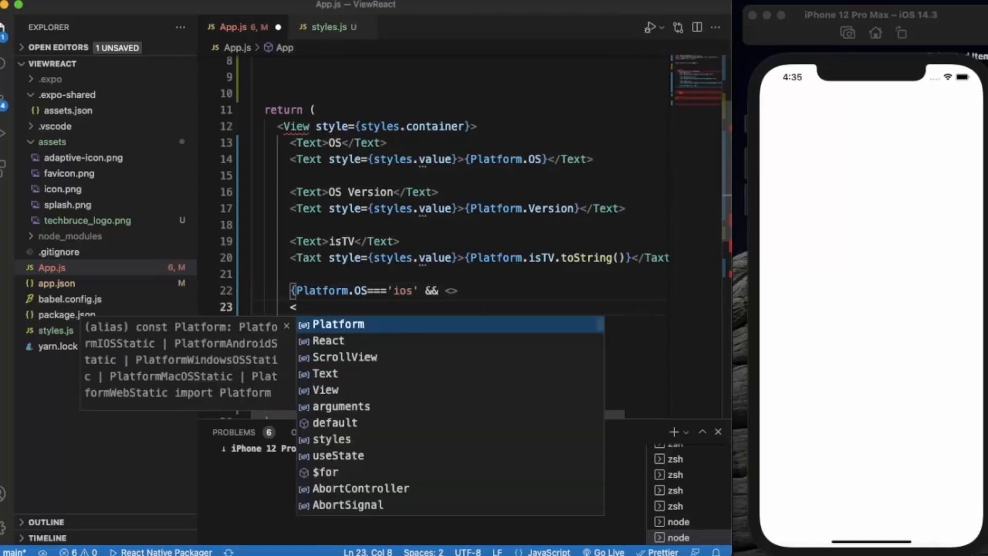
text(Text>i</Text>)
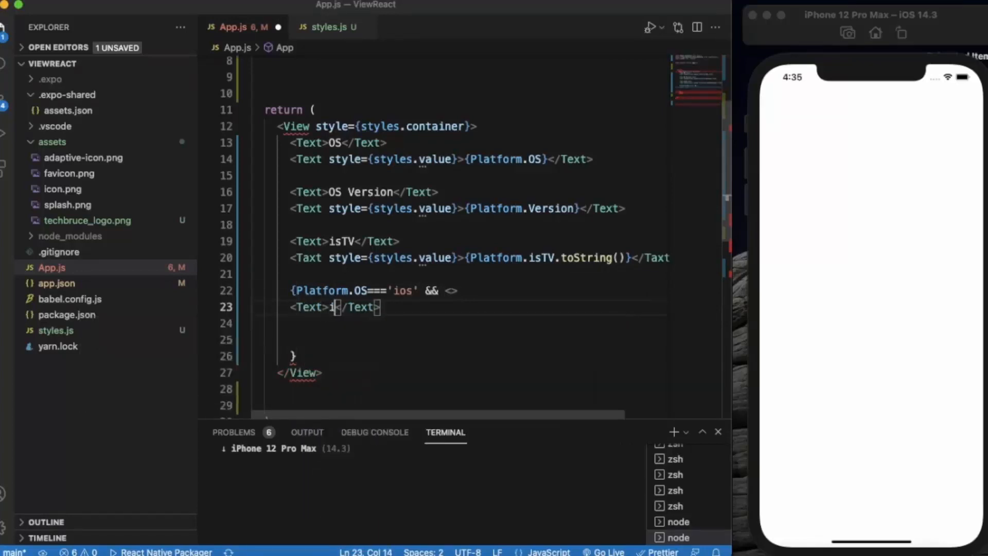
text(sPad)
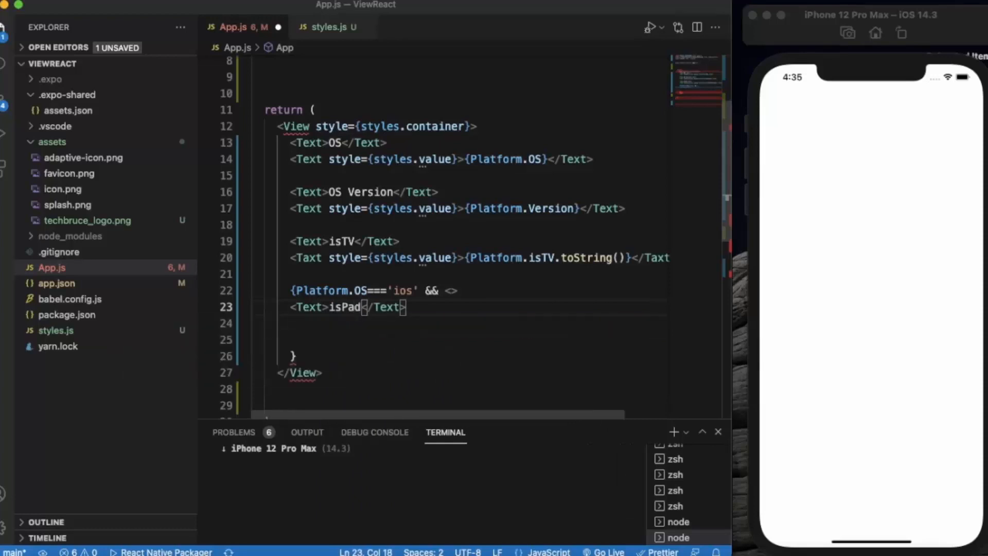
key(enter)
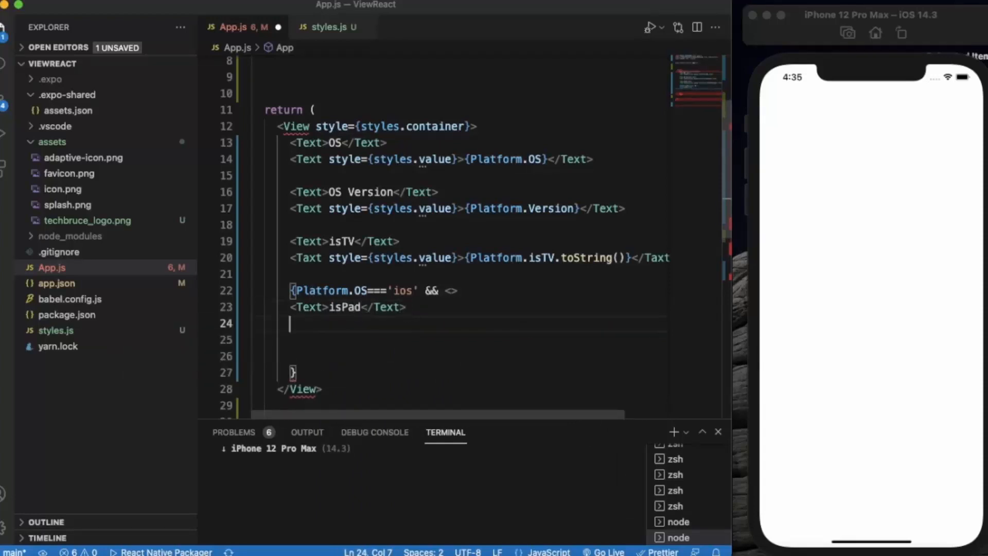
Add a styles.value Text showing {Platform.isPad.toString()} and close the fragment with </>
text(<Text)
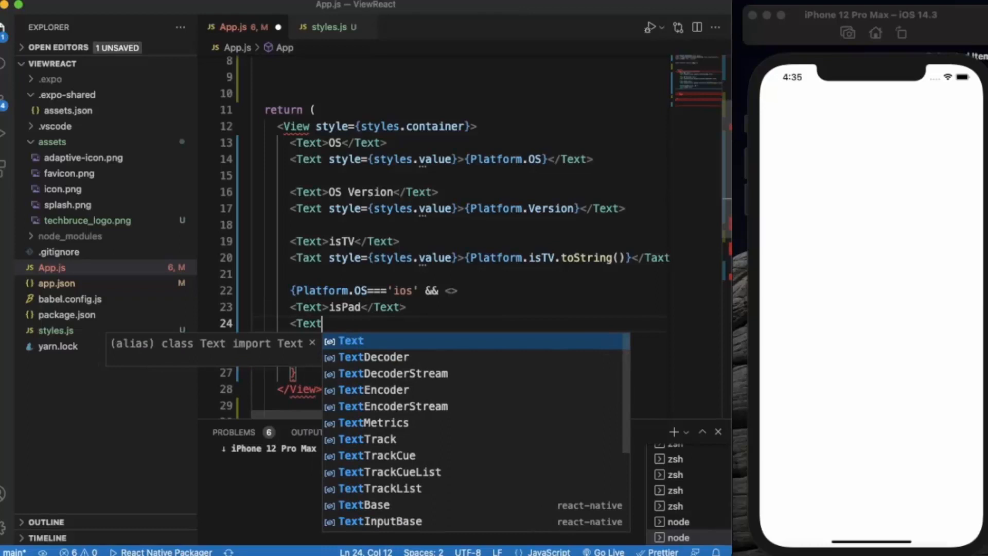
text(style={styles.value})
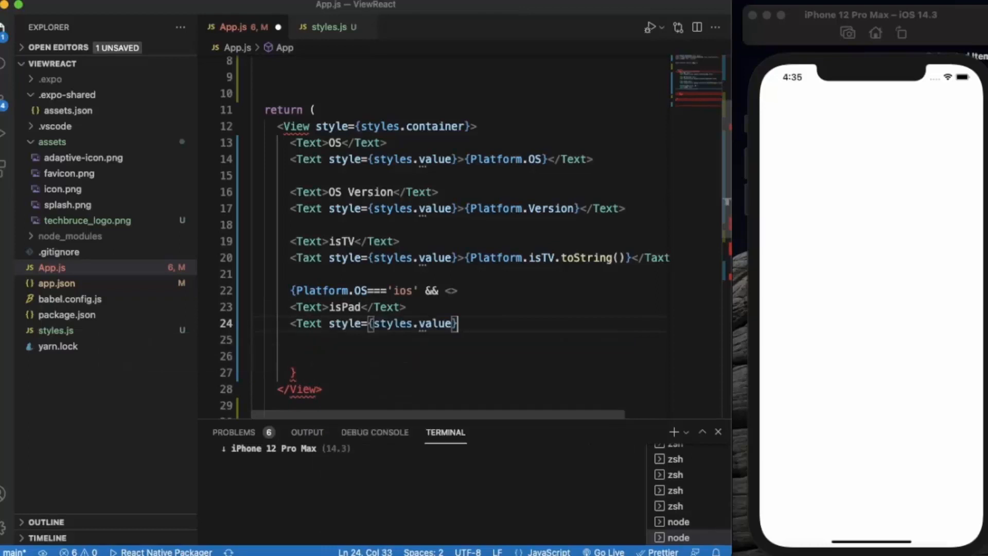
text(></Text>)
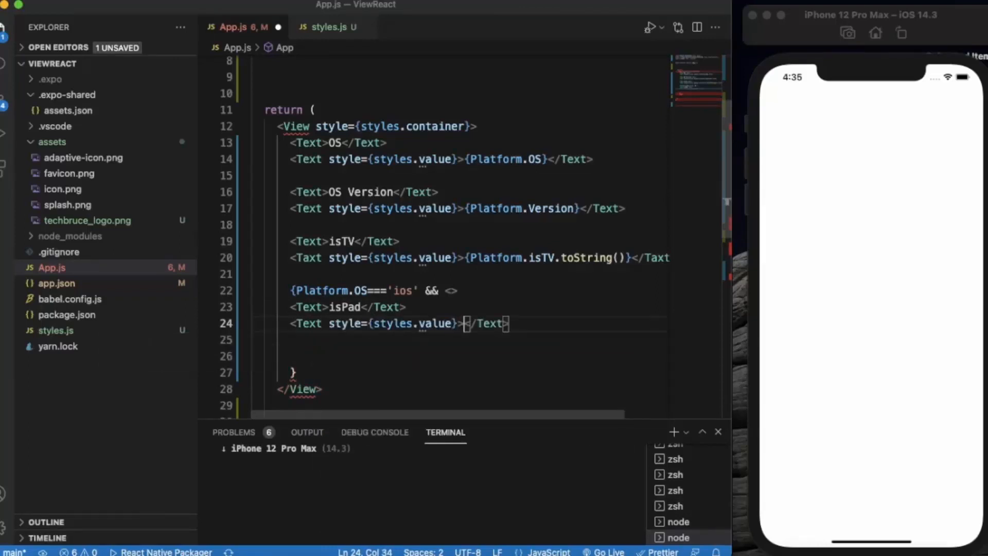
text({})
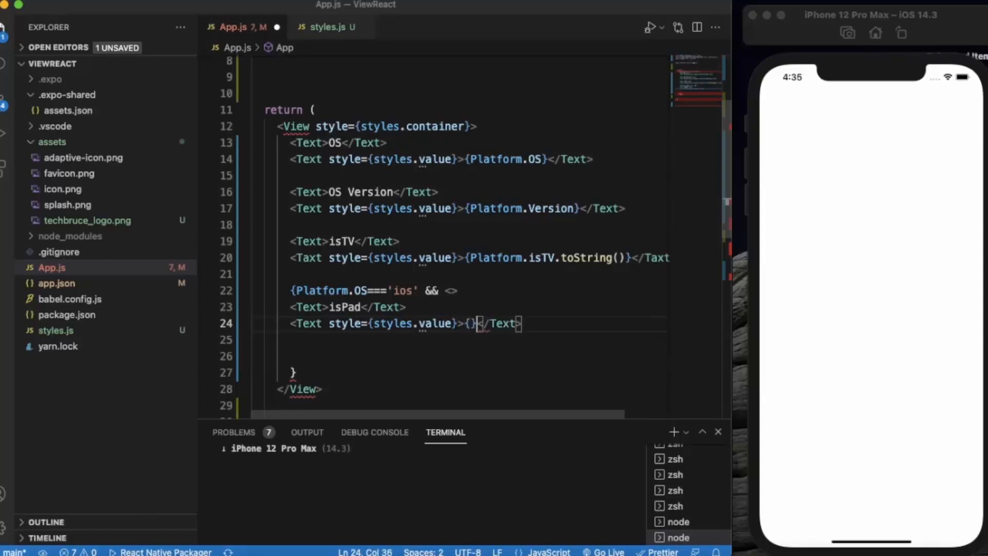
text(Plat)
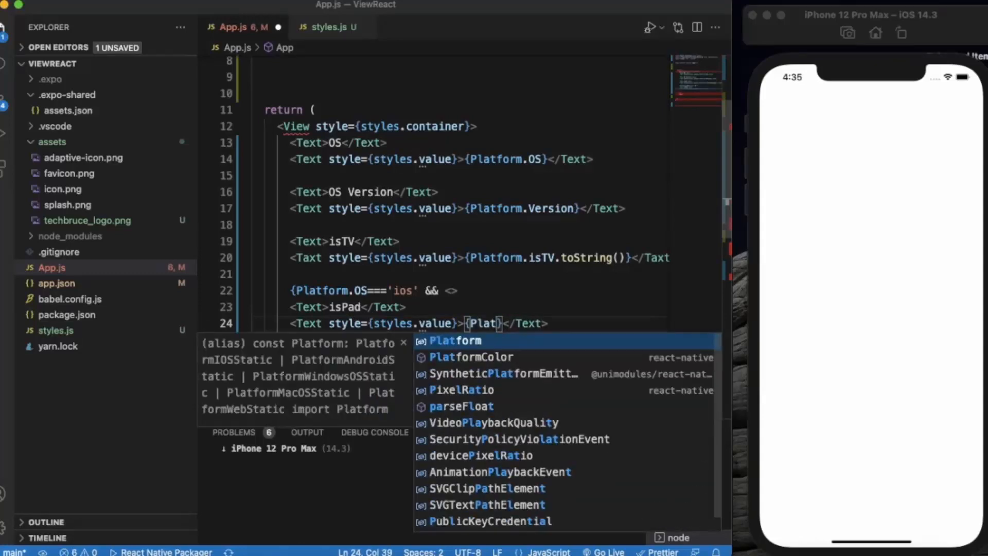
text(.i)
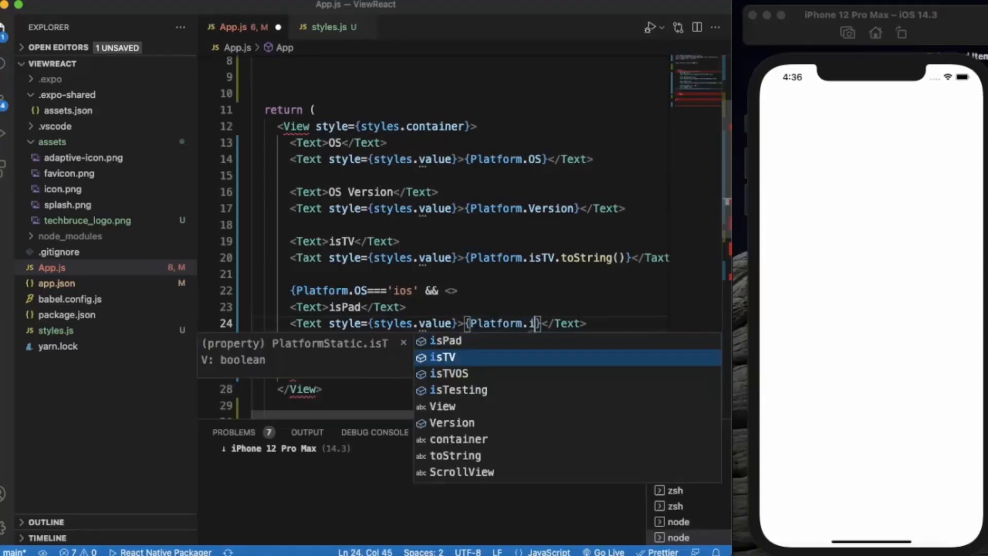
text(sPad)
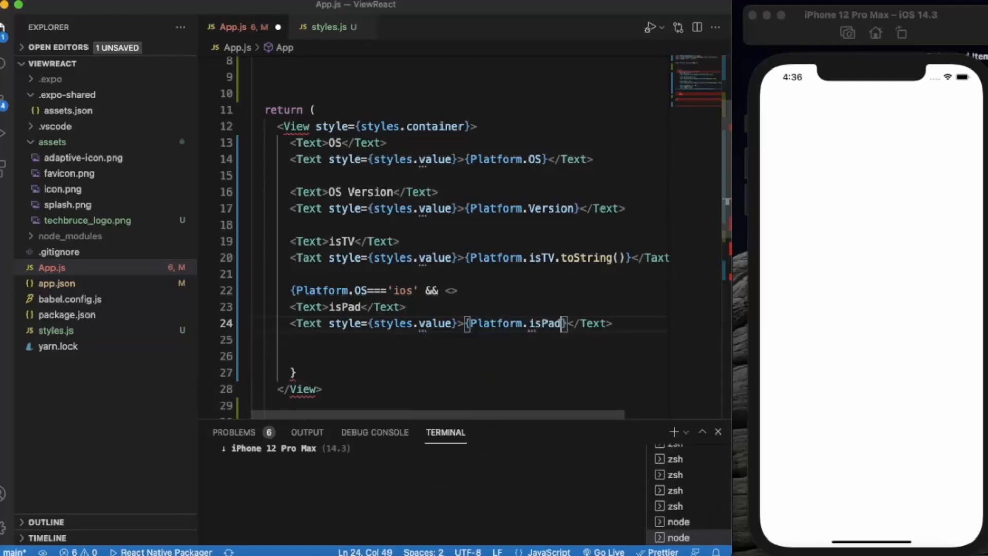
text(.toString()
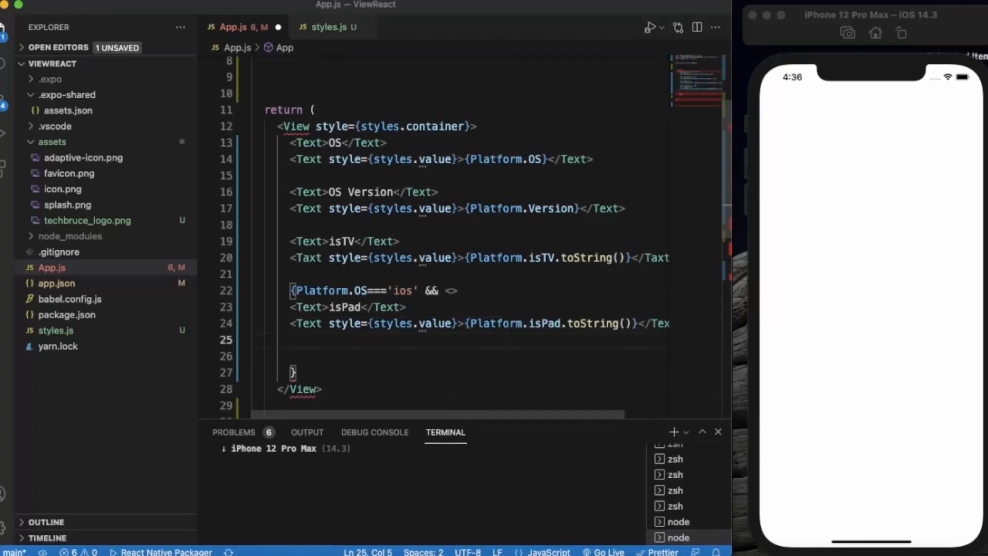
text(</>)
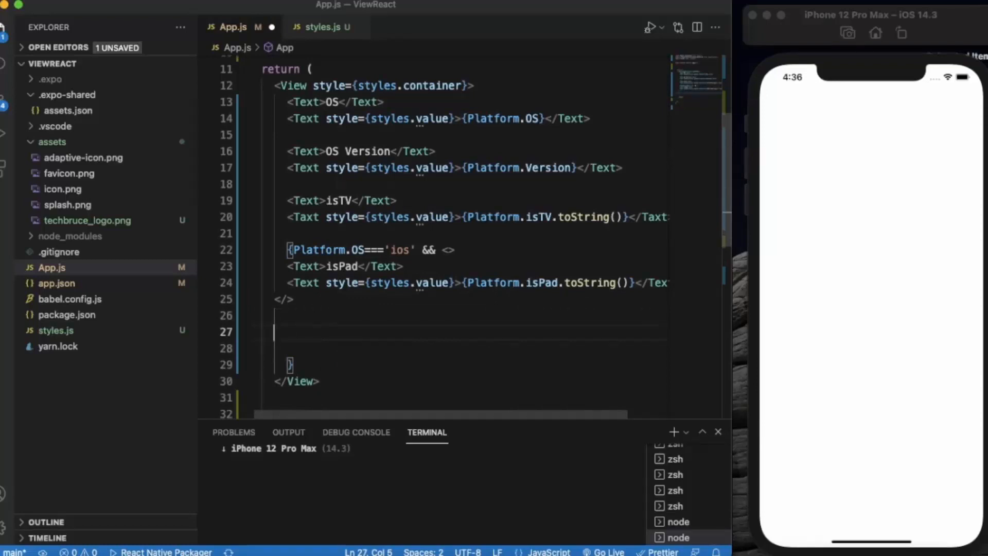
Below the iOS-only block, insert an empty <Text></Text> element via autocomplete
text(<)
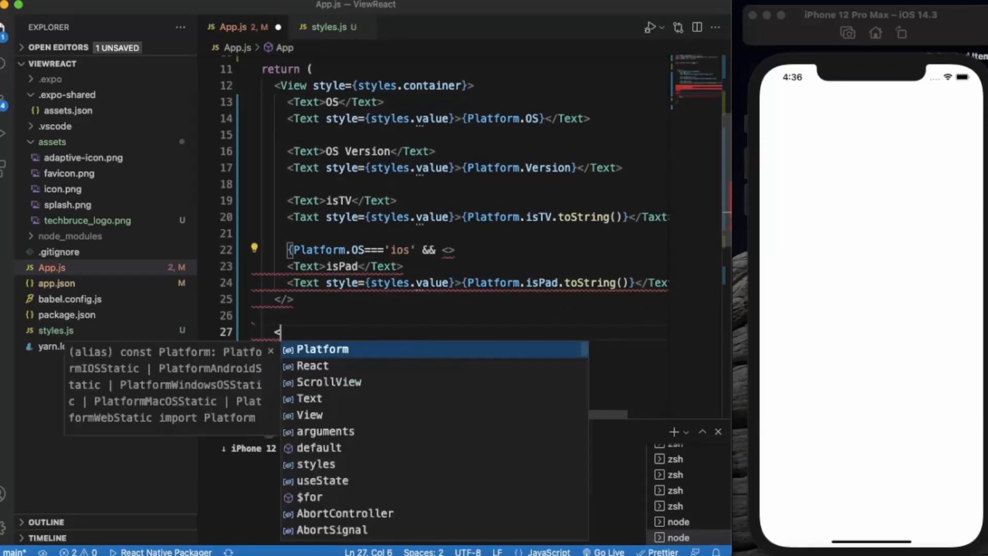
text(Text></Text>)
click(442, 300)
text(})
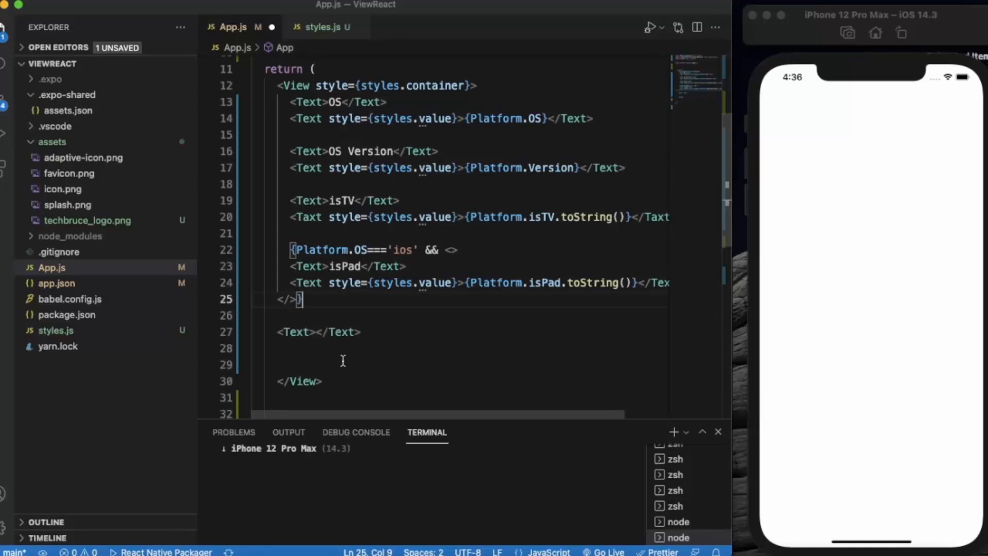
mouse_move(315, 347)
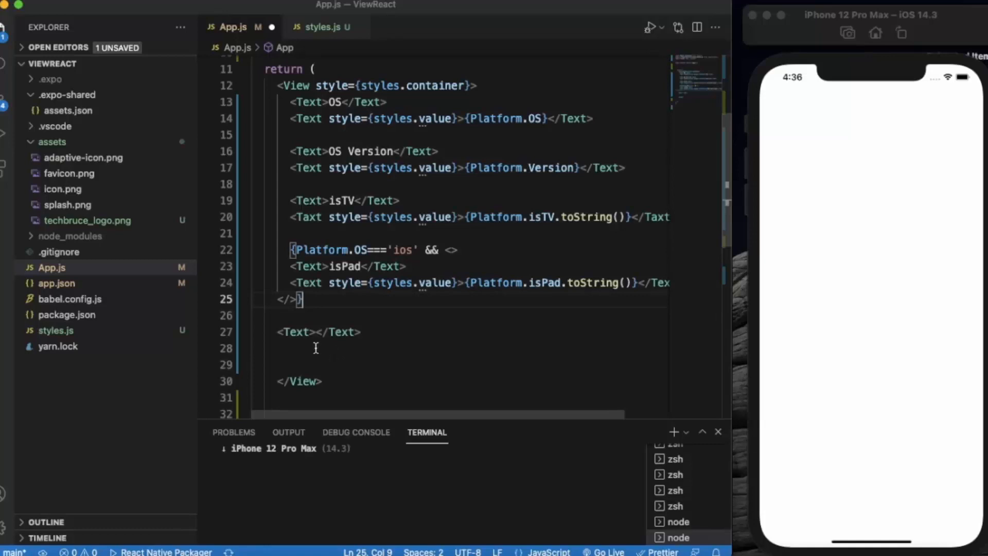
Add a 'Constants' label and a styles.value Text printing JSON.stringify(Platform.constants, null, 2)
text(O)
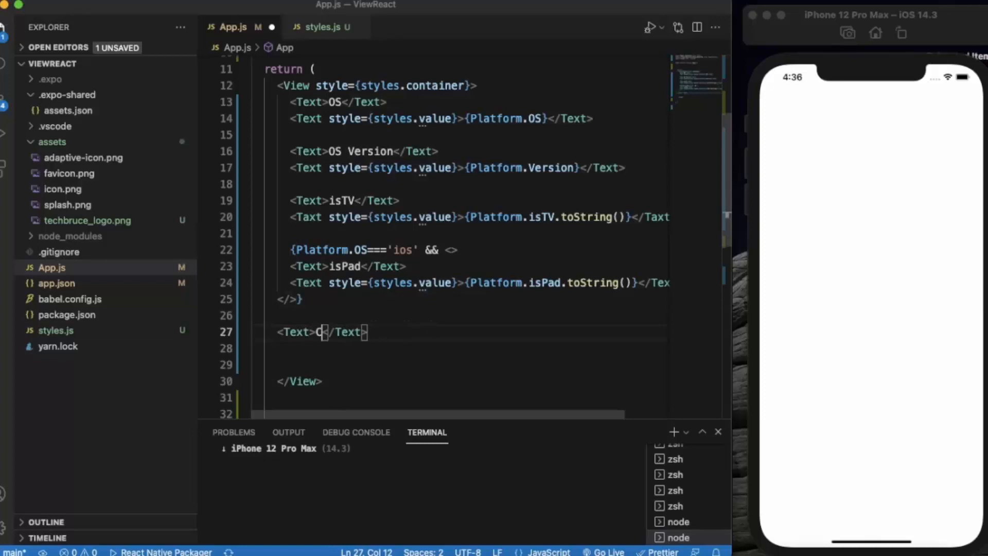
text(onstants)
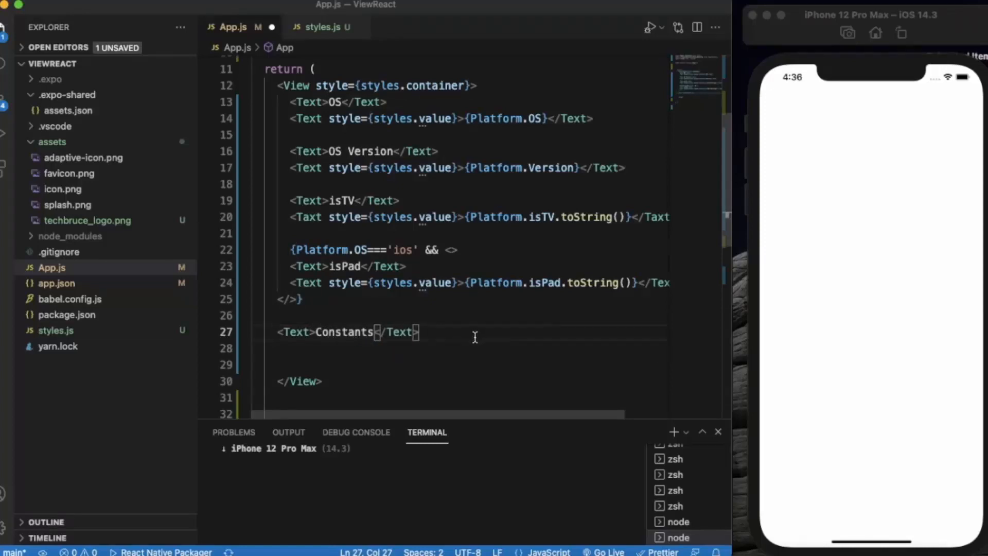
text(<T)
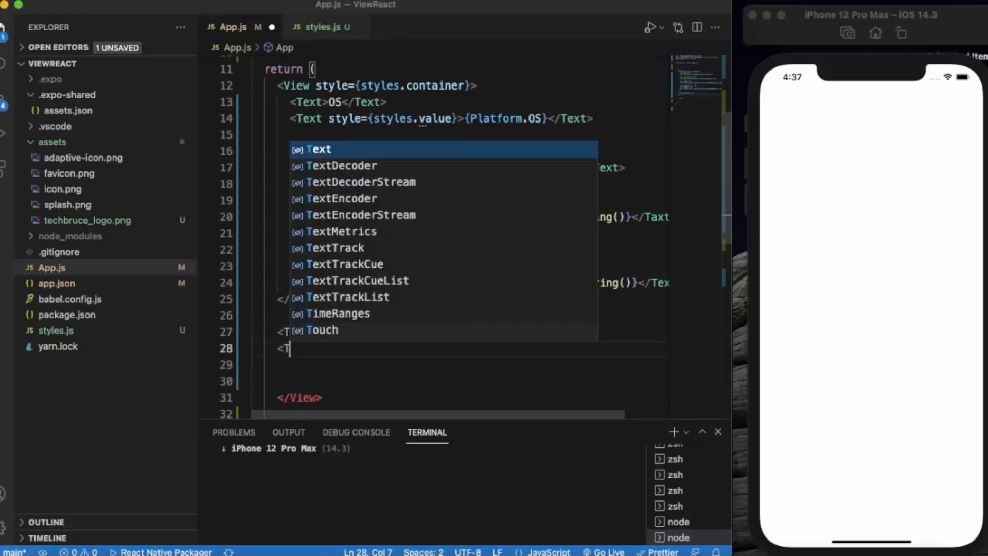
text(ext style={styles.value}>)
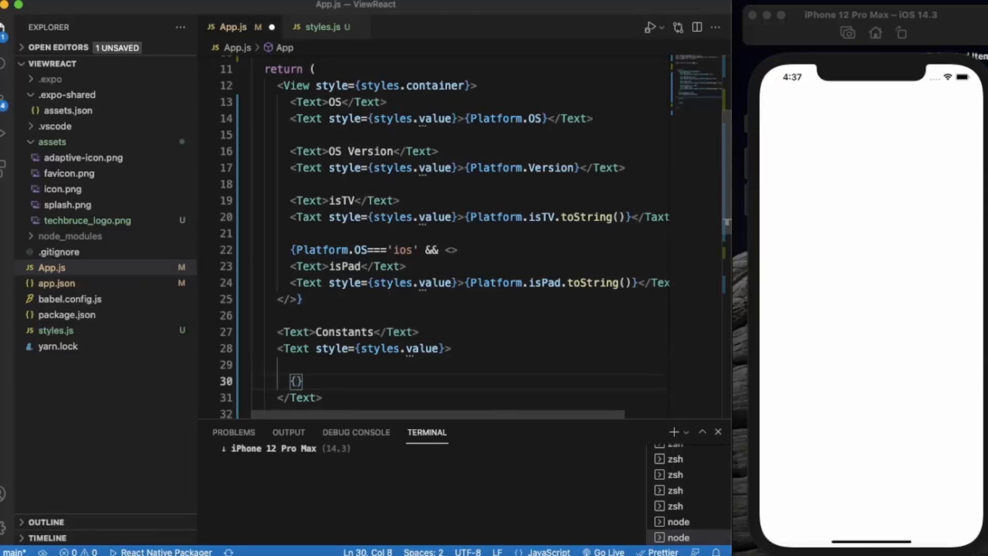
text(JSON)
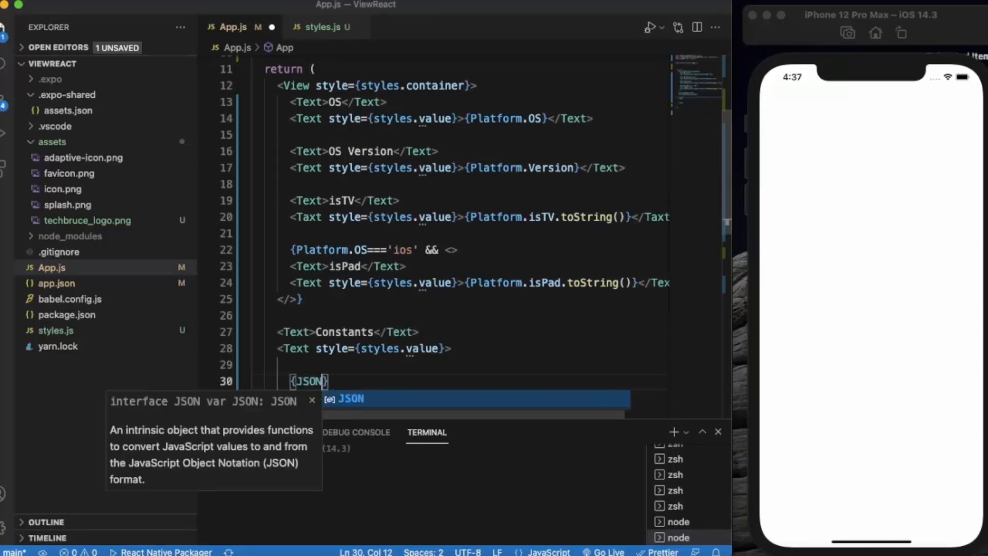
text(.stringify)
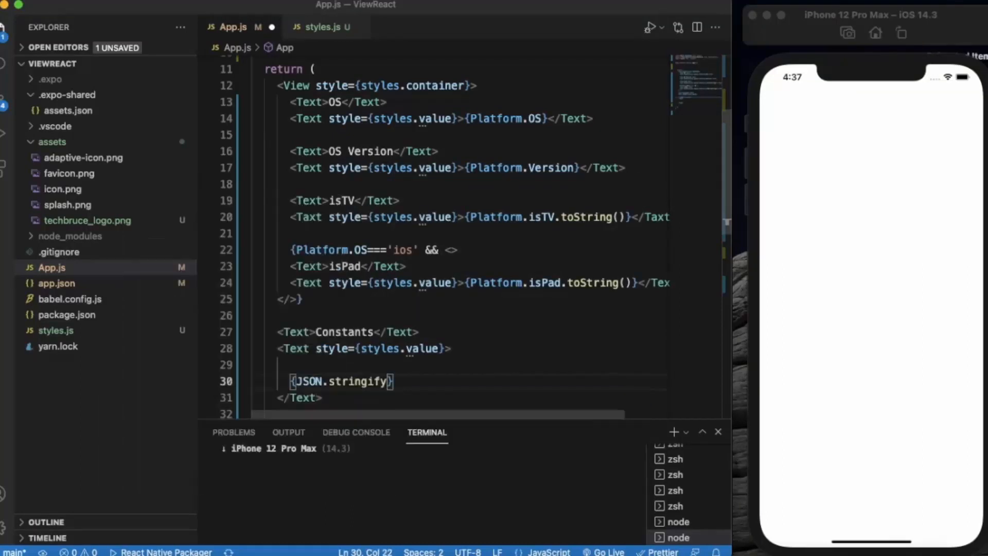
text(())
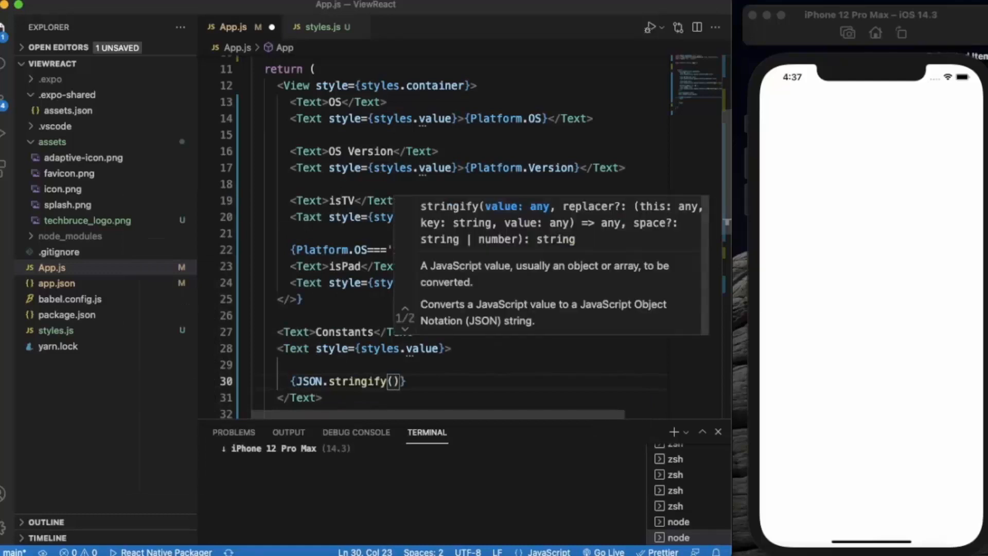
text(Platform.constants)
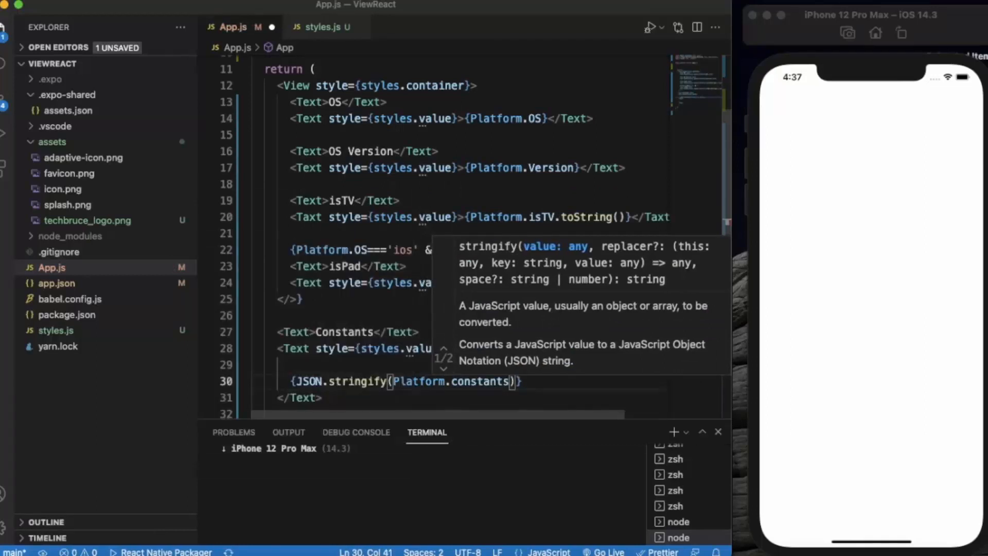
text(,null,2)
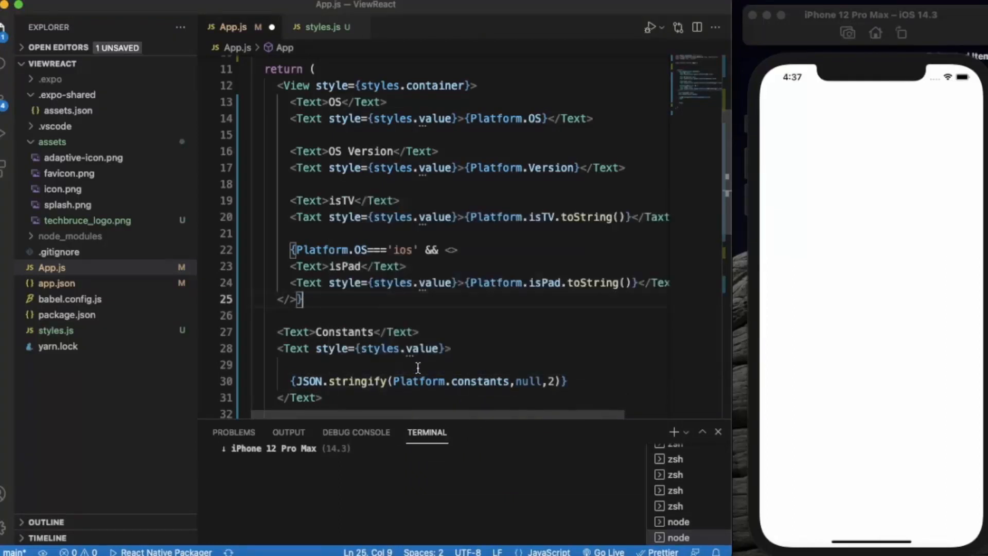
scroll(down, 3)
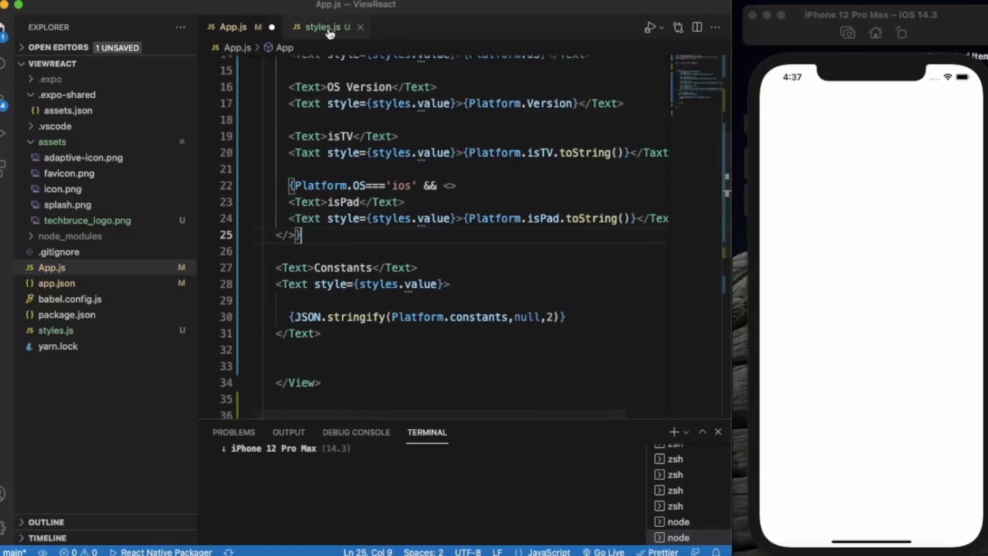
In styles.js, give the value style fontWeight 'bold', padding 5 and marginBottom 10
click(322, 26)
text(value:{)
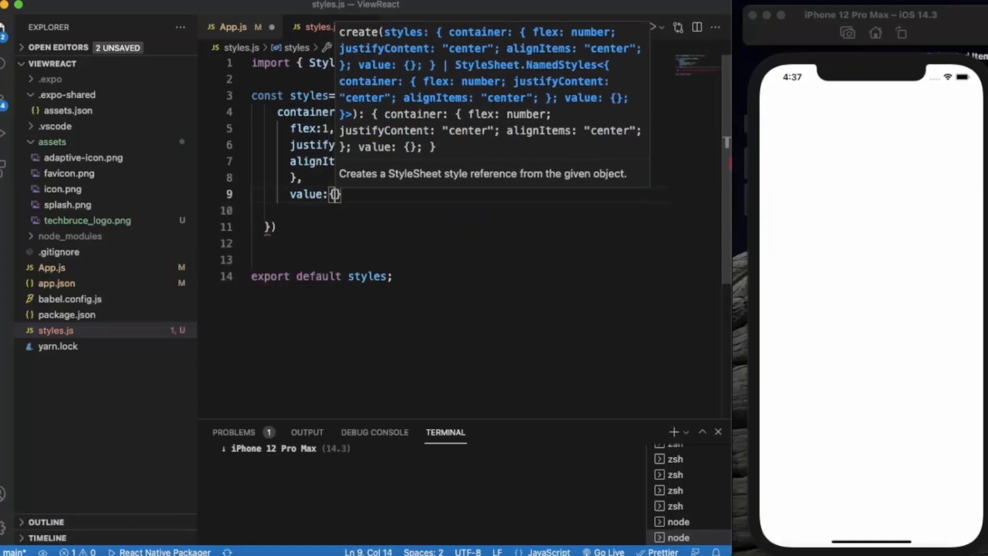
text(fon)
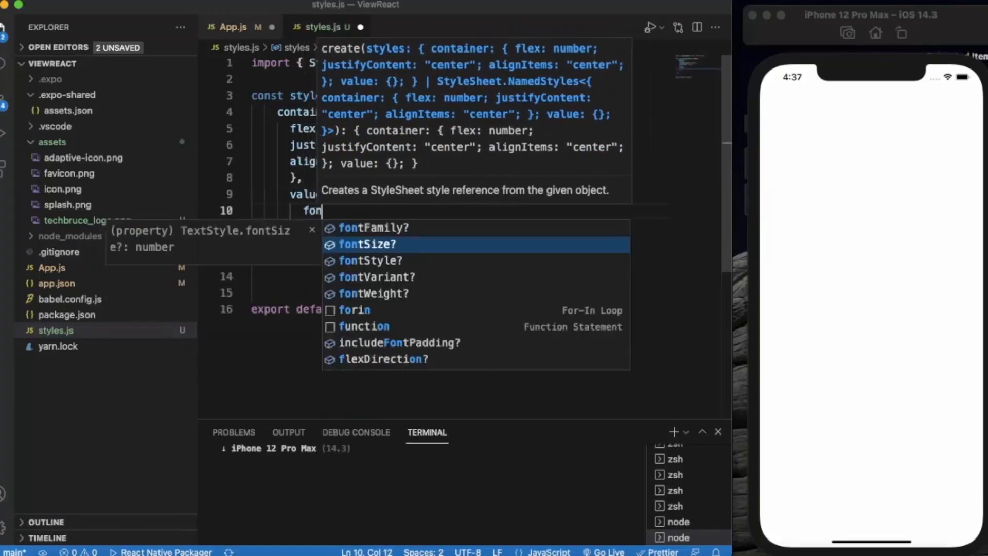
text(fontWeight:)
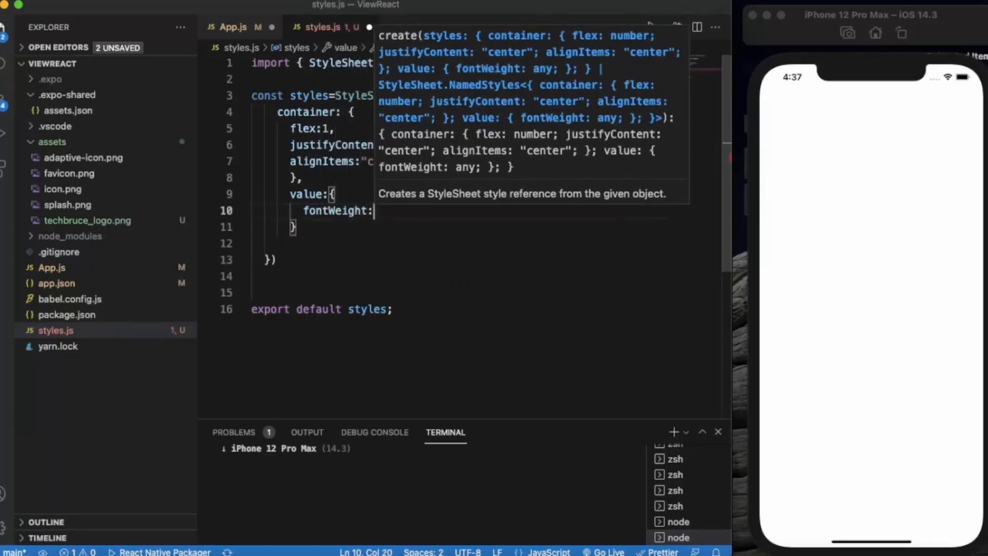
text("bold")
text(p)
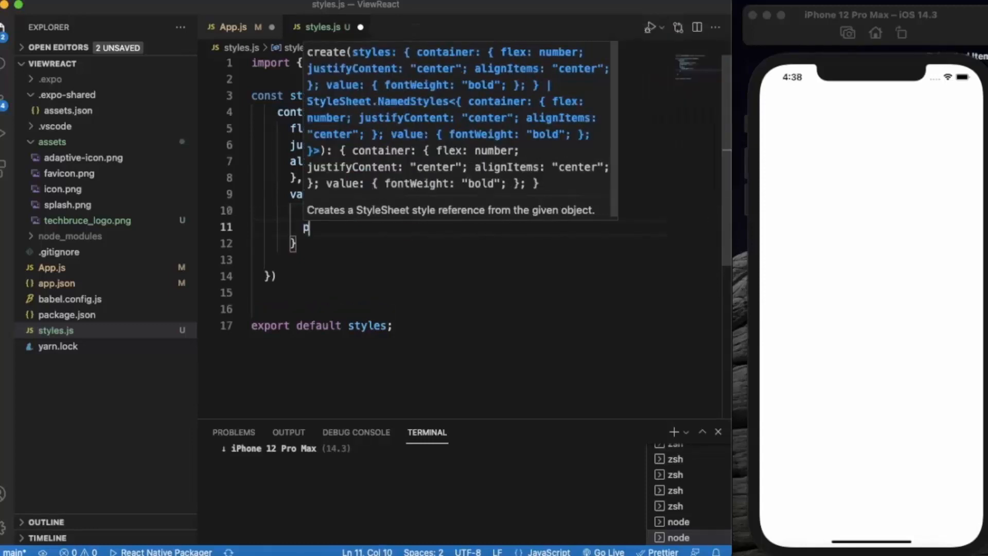
text(adding:5)
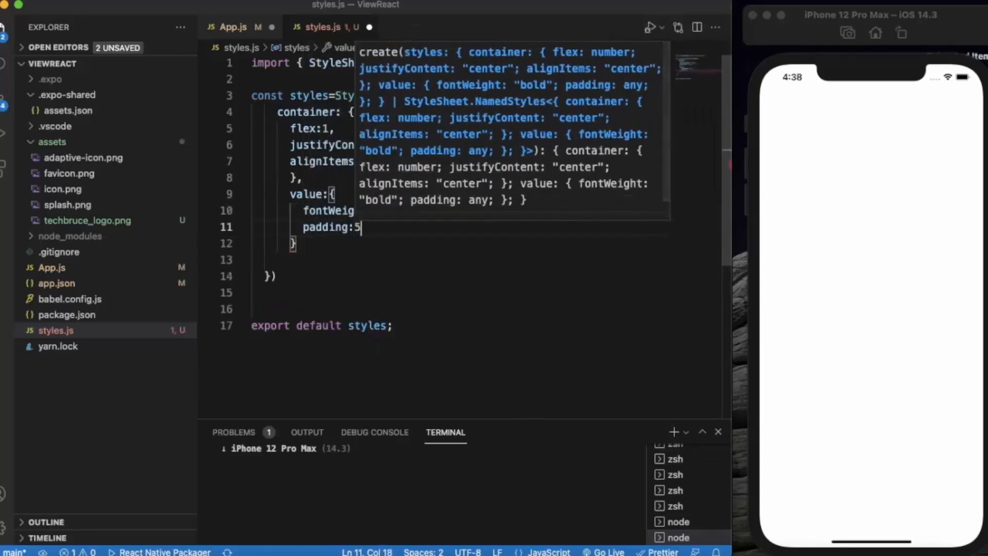
key(enter)
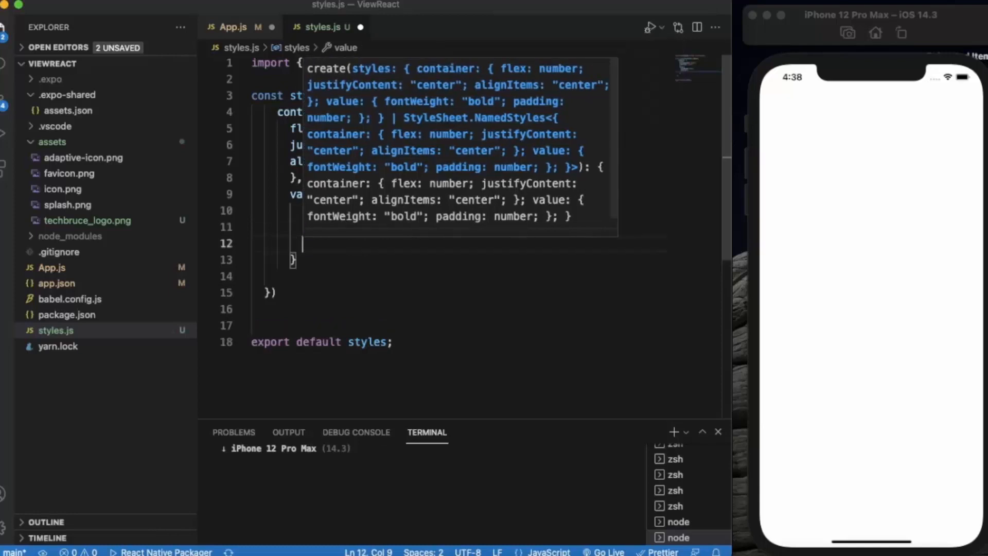
text(marginBottom:)
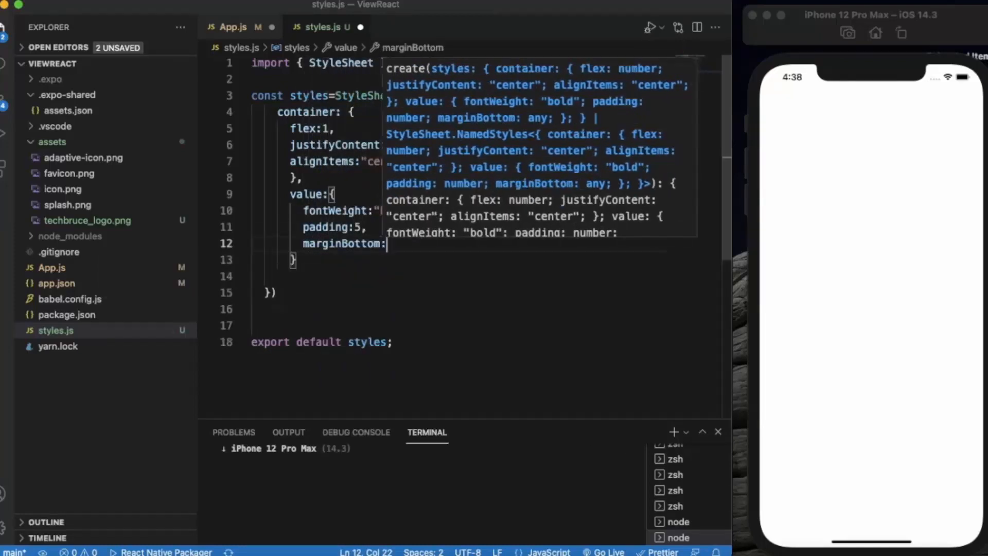
text(10)
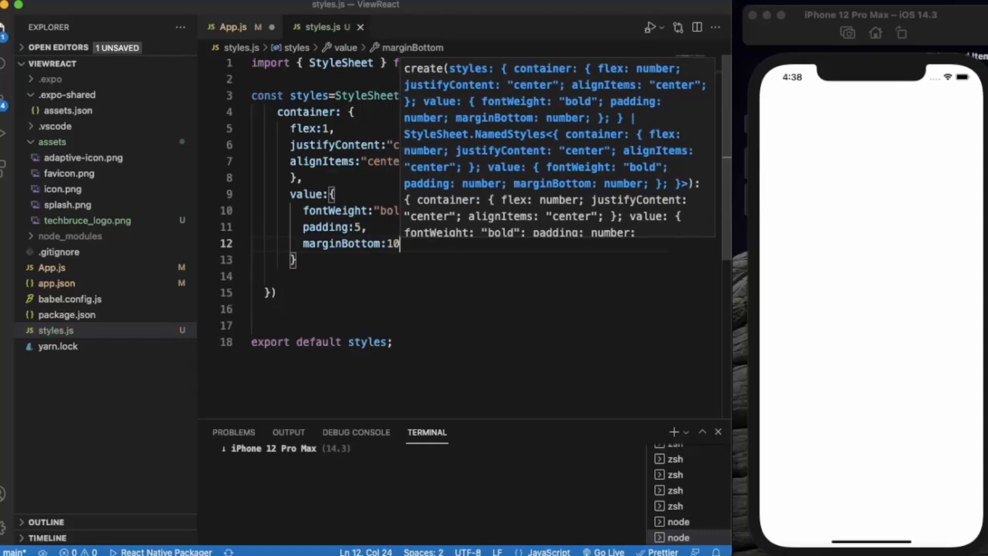
click(232, 26)
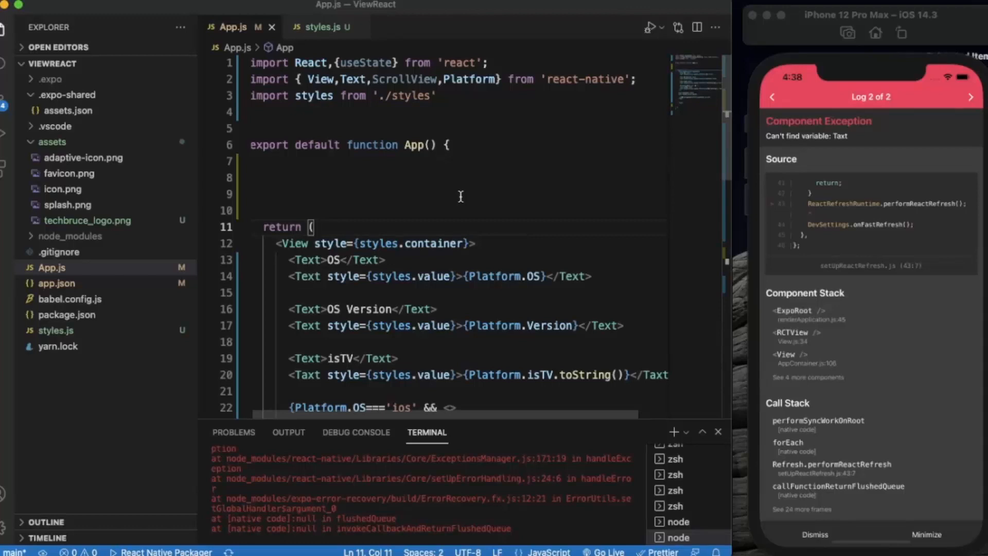
Scroll through App.js and search for 'taxt', finding two misspelled matches
scroll(down, 3)
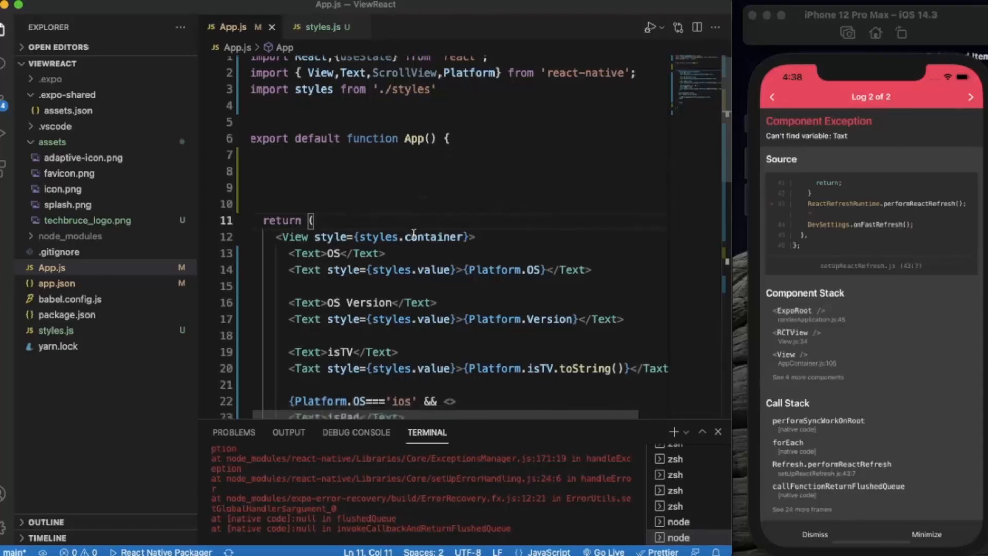
scroll(down, 3)
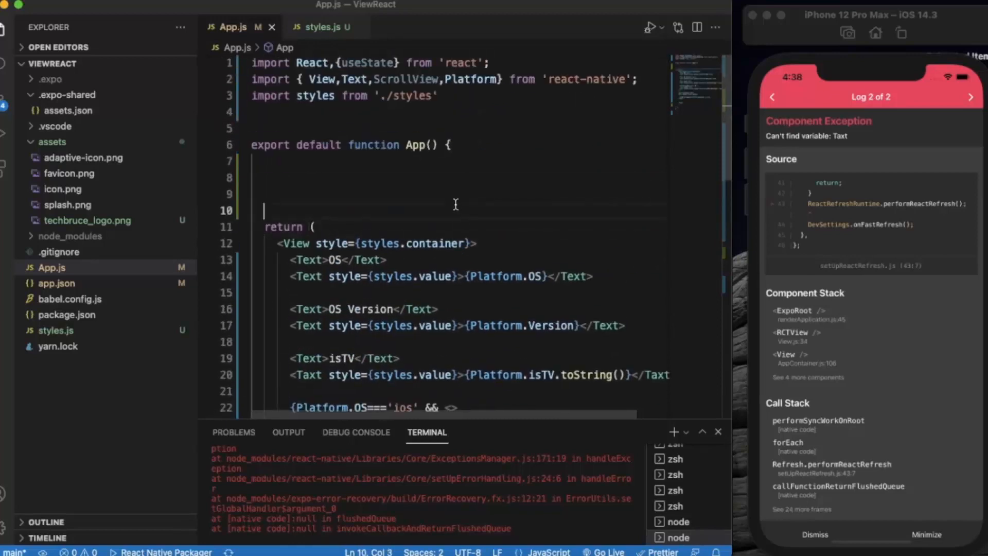
click(814, 534)
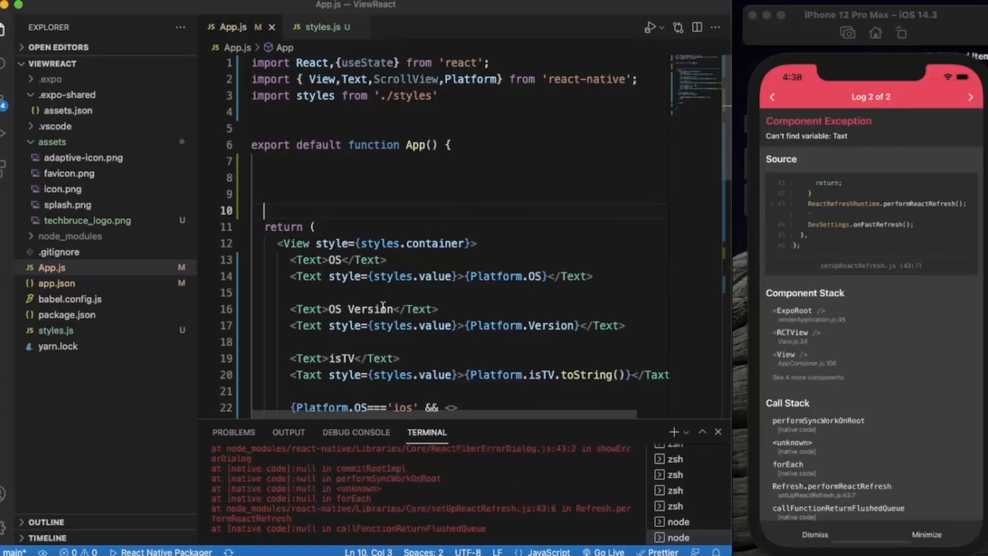
scroll(down, 3)
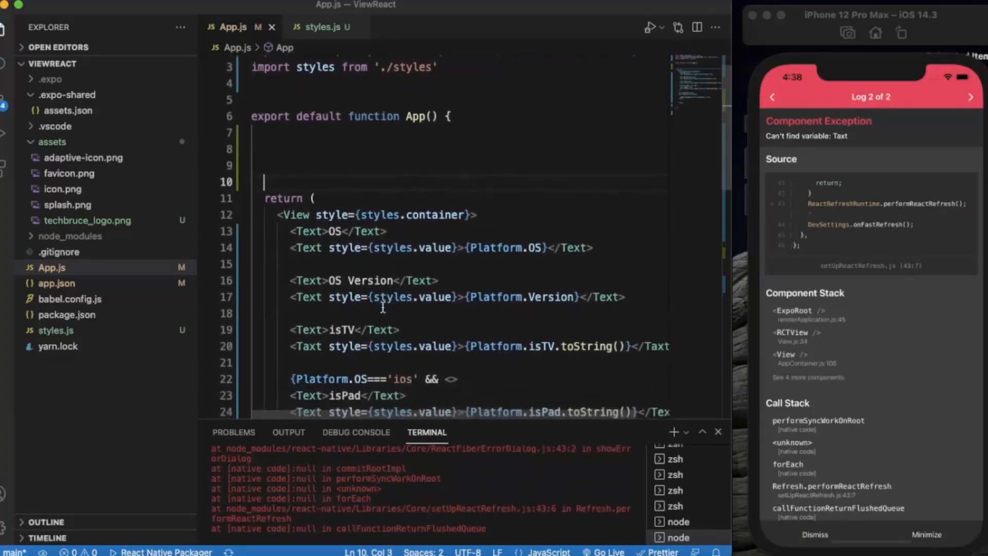
scroll(down, 3)
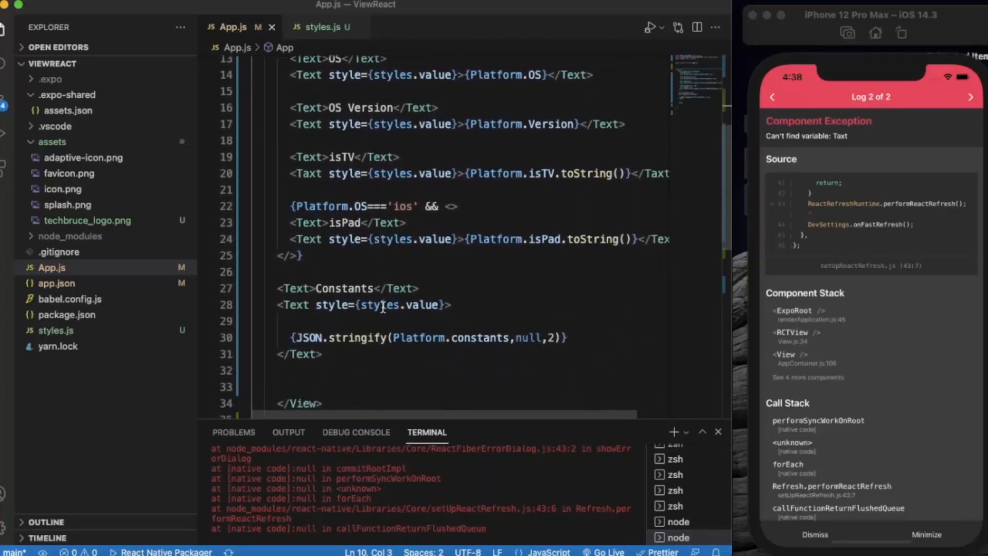
scroll(down, 3)
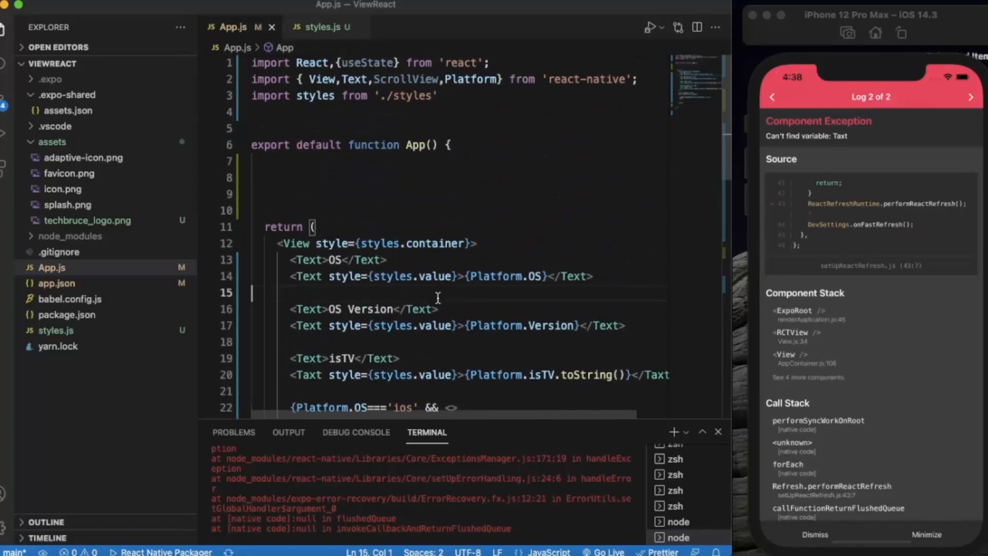
text(taxt)
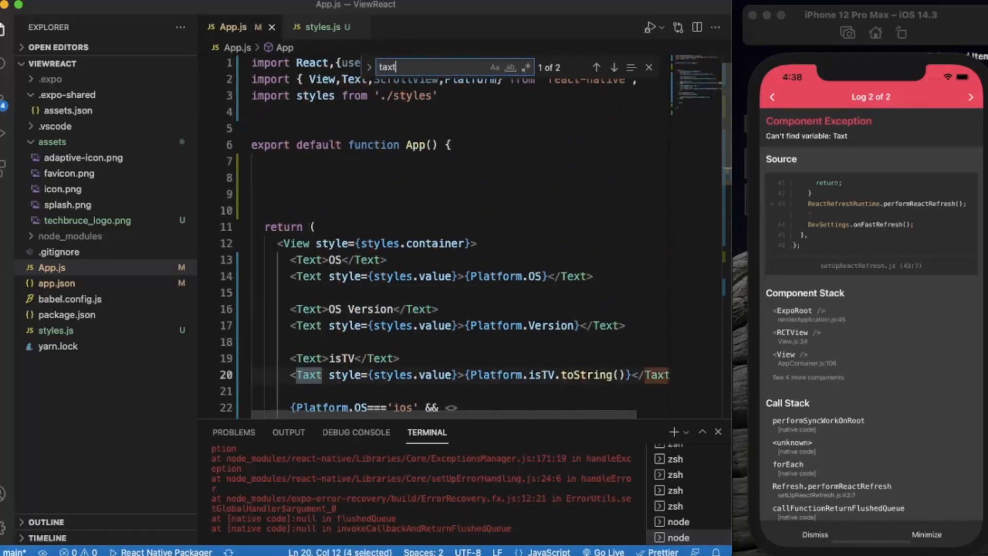
Correct both 'Taxt' typos to 'Text' so the iPhone renders the platform info
scroll(down, 3)
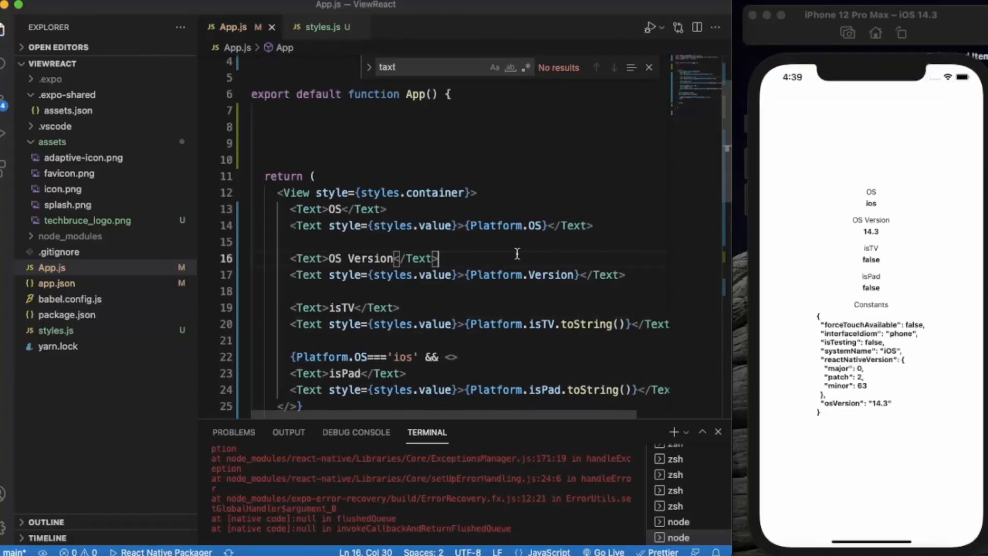
right_click(578, 521)
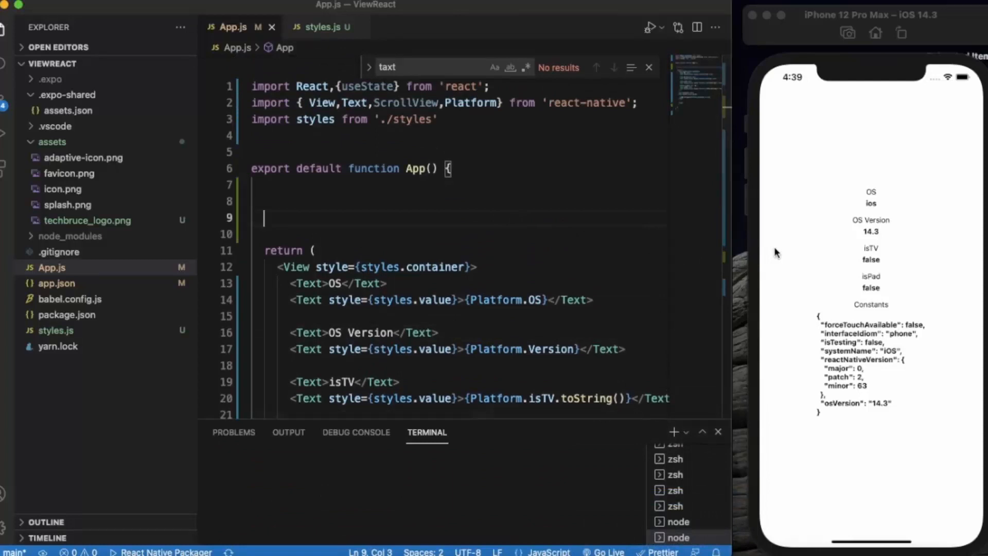
mouse_move(867, 186)
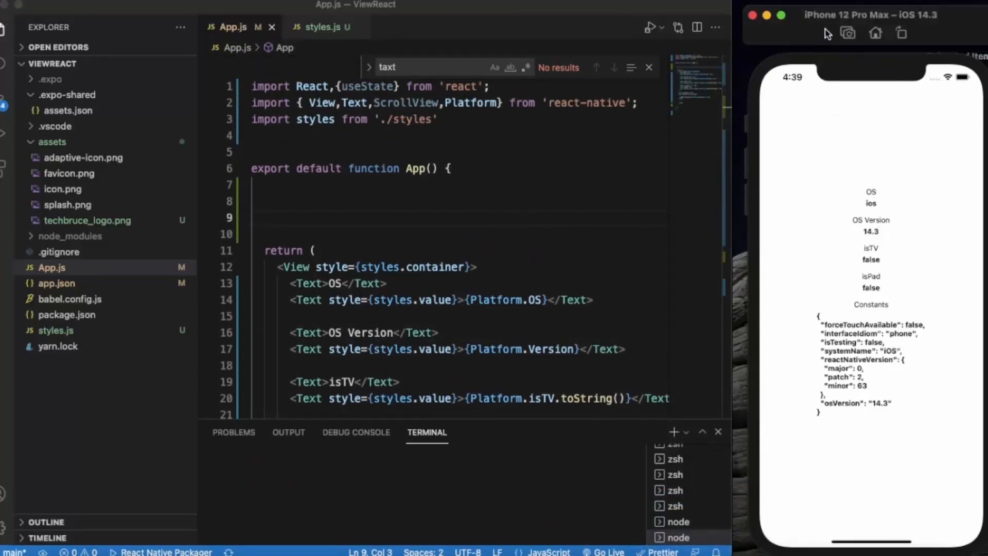
mouse_move(915, 25)
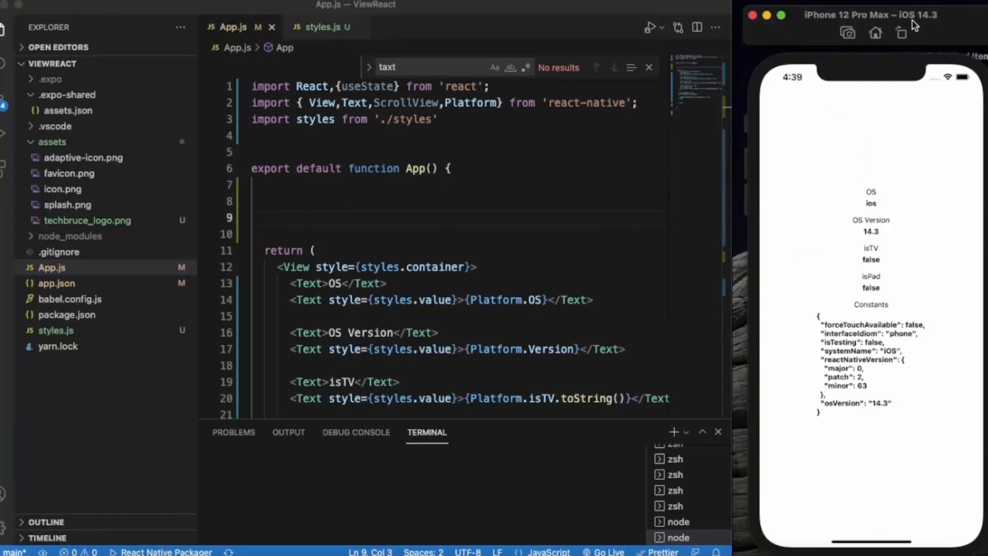
mouse_move(865, 231)
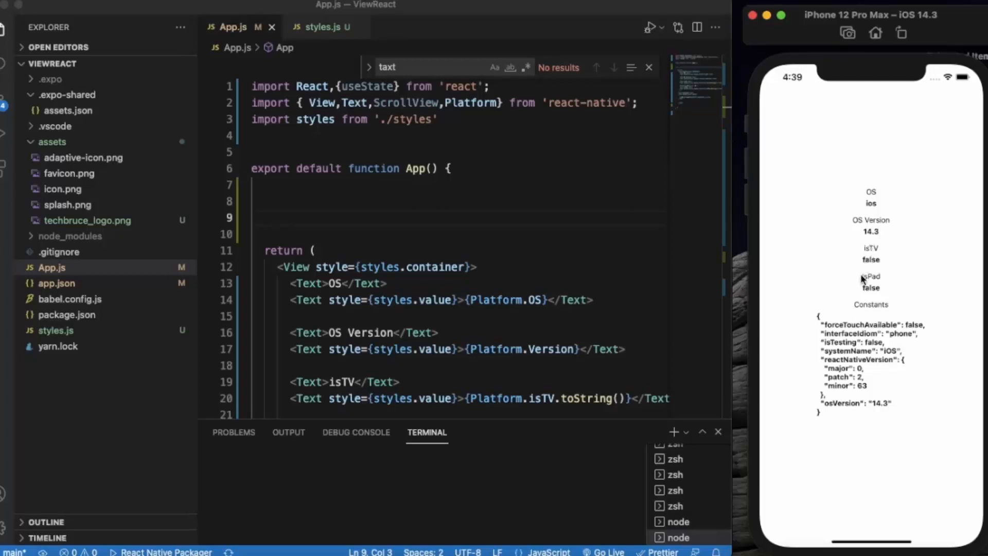
mouse_move(874, 314)
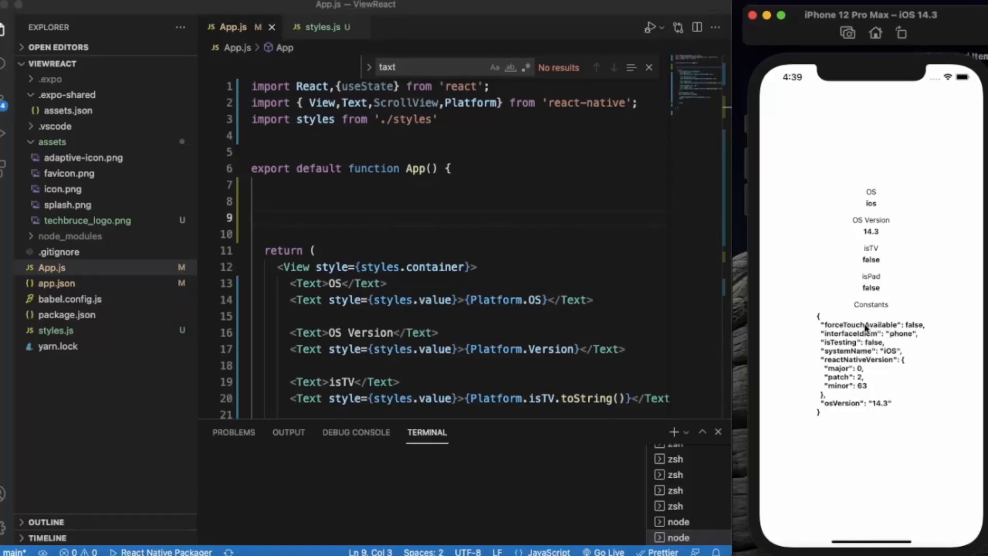
mouse_move(890, 359)
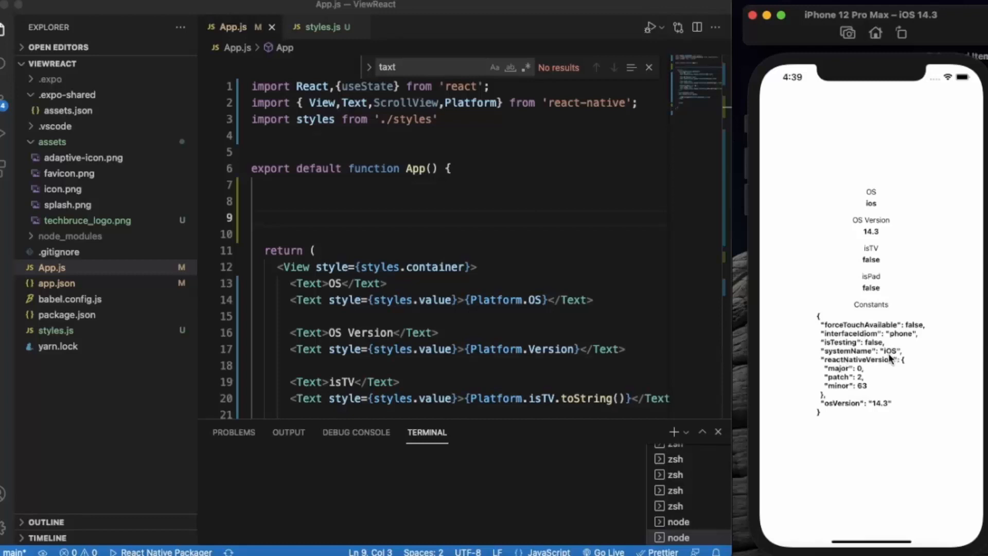
mouse_move(854, 406)
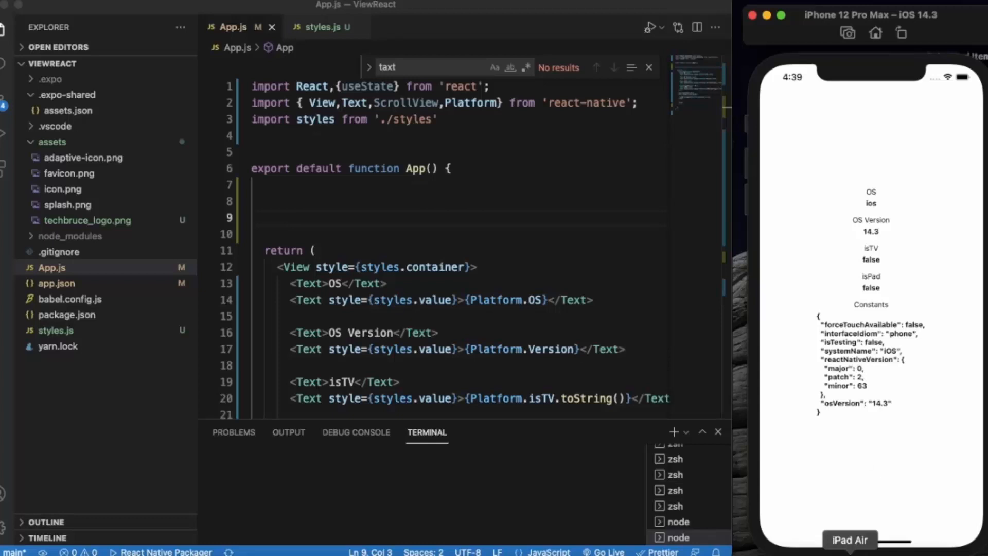
click(851, 540)
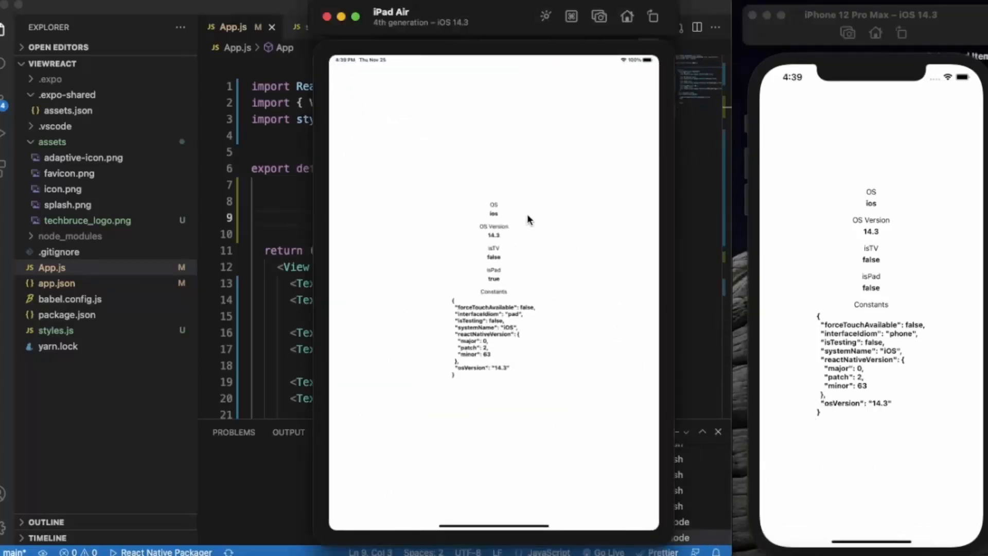
mouse_move(498, 222)
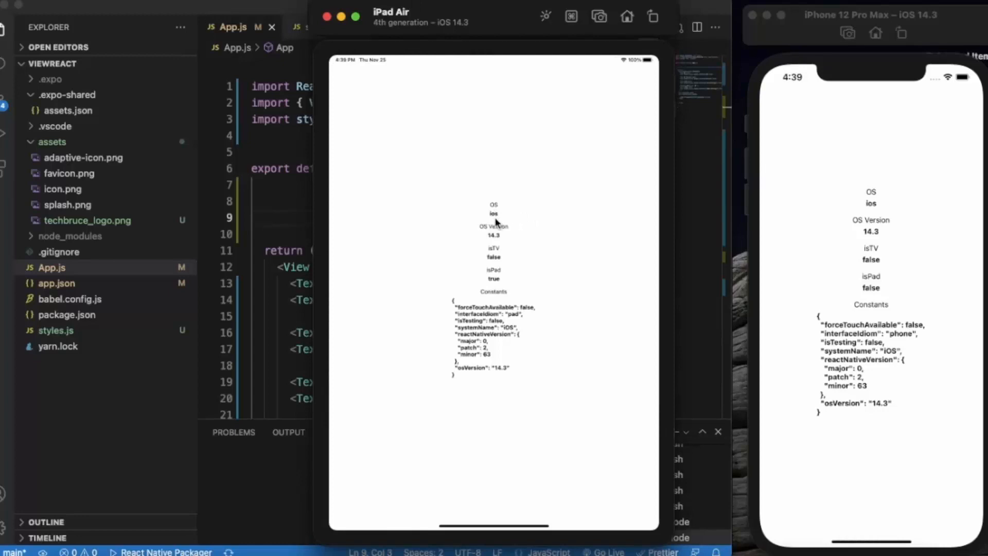
mouse_move(443, 27)
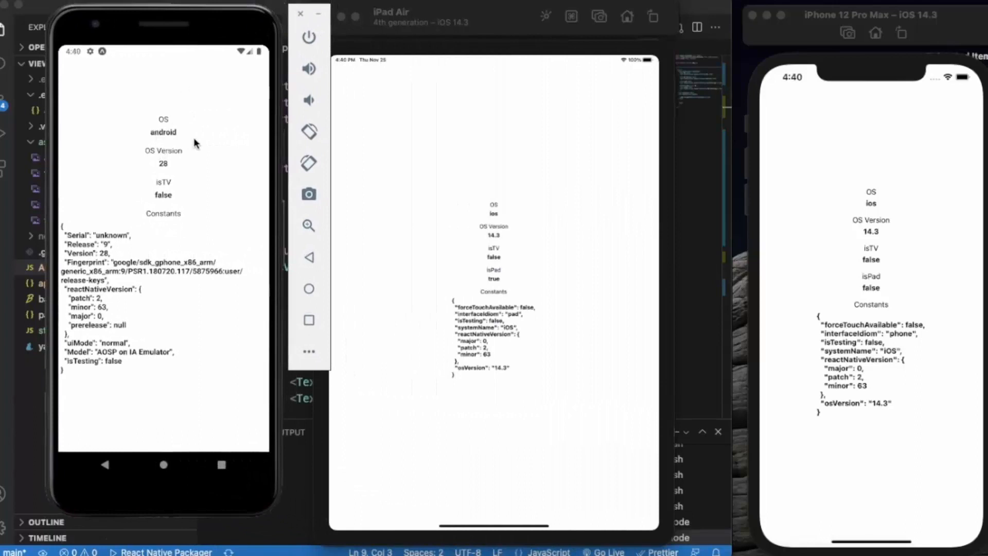
mouse_move(162, 171)
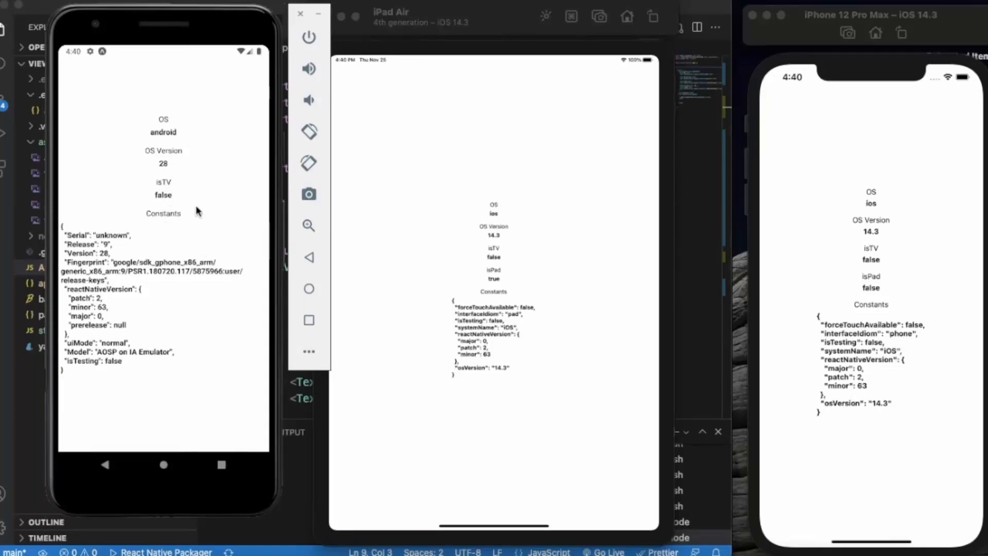
mouse_move(486, 282)
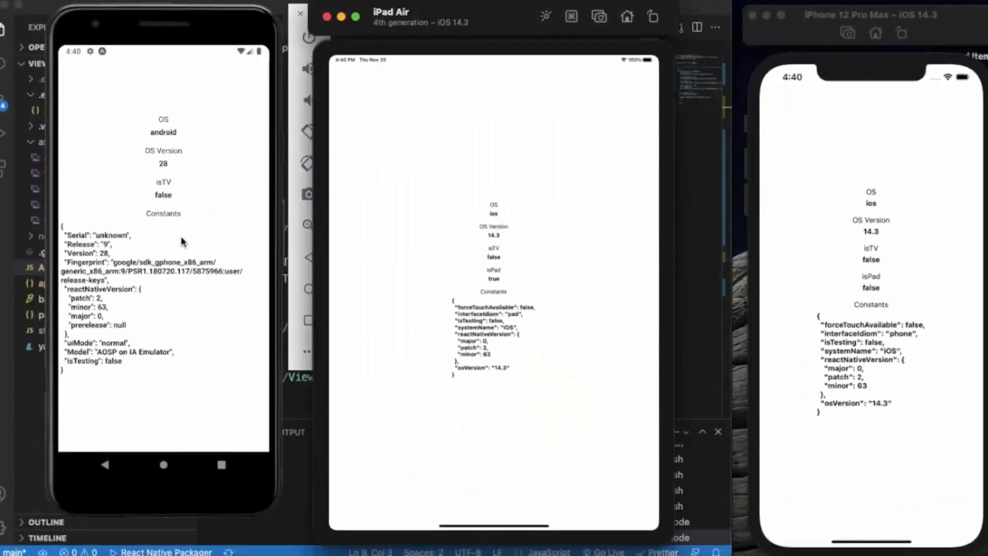
mouse_move(95, 245)
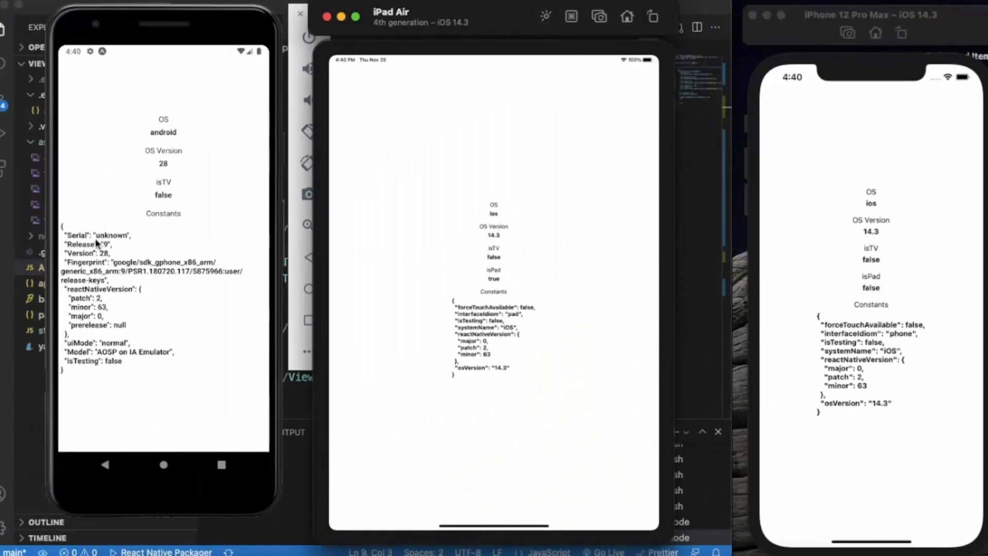
mouse_move(107, 267)
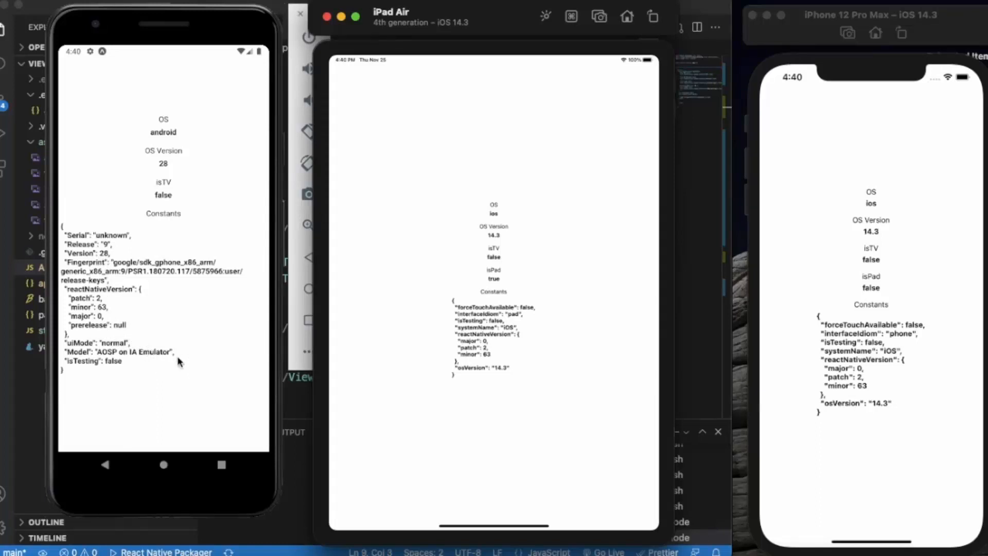
mouse_move(200, 357)
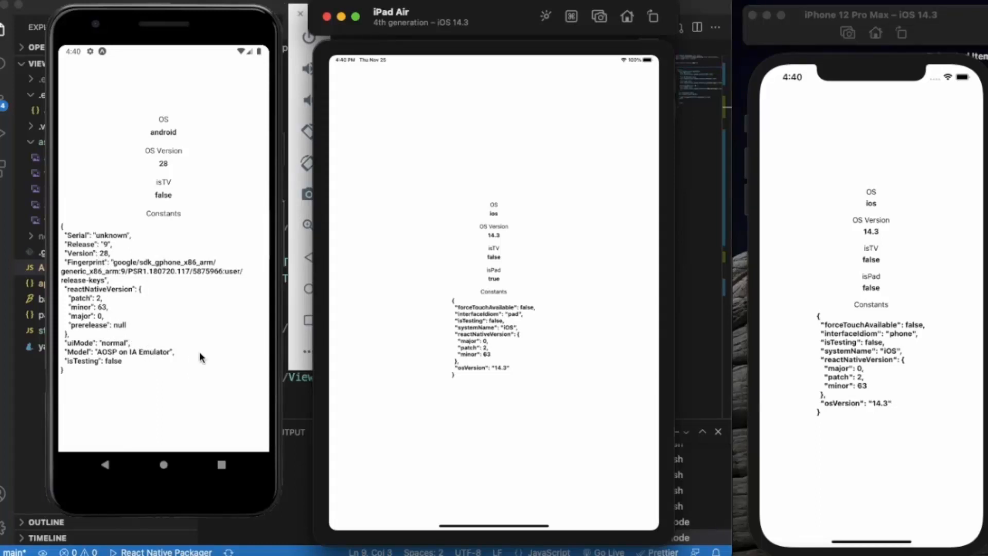